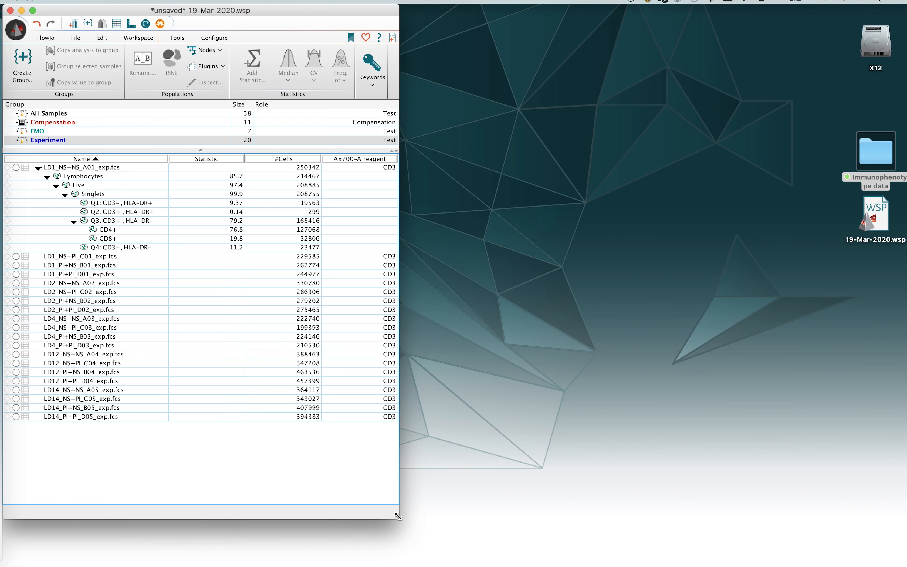
pyautogui.moveTo(257, 298)
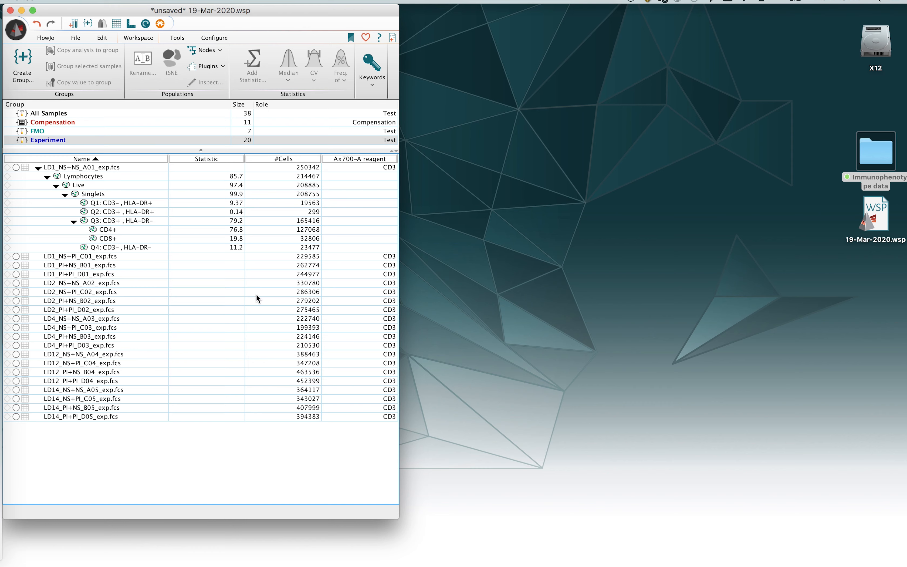
# Select the first sample's gates from Lymphocytes through Q4: CD3-, HLA-DR-
pyautogui.click(82, 176)
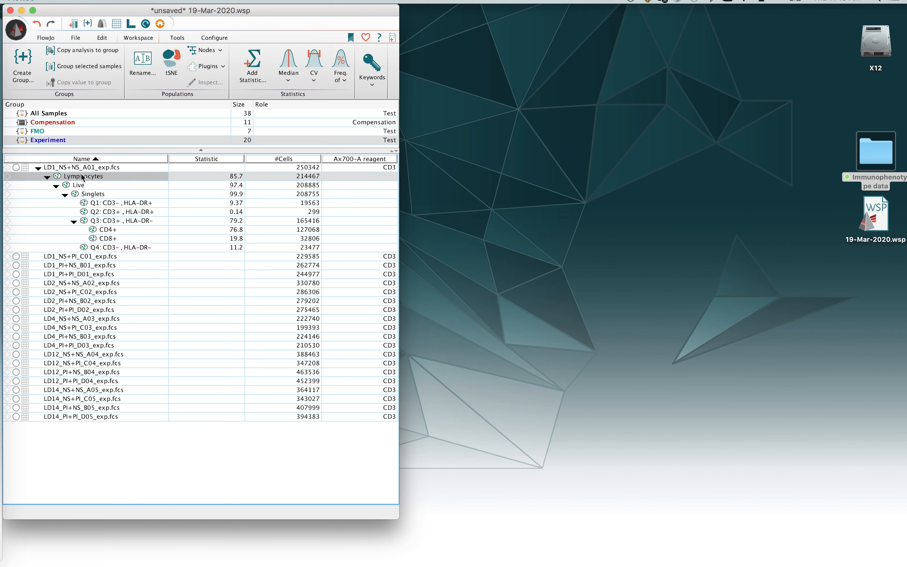
pyautogui.moveTo(127, 202)
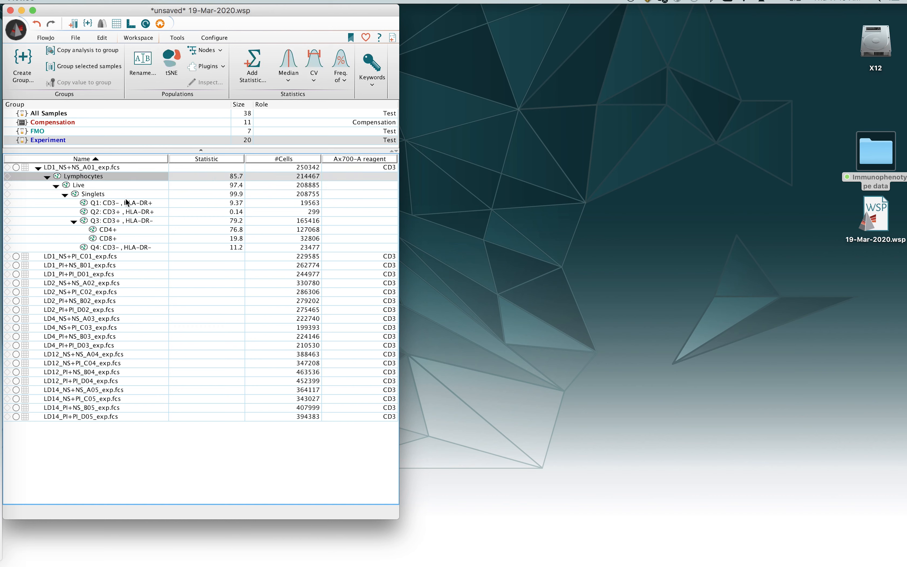
pyautogui.click(115, 247)
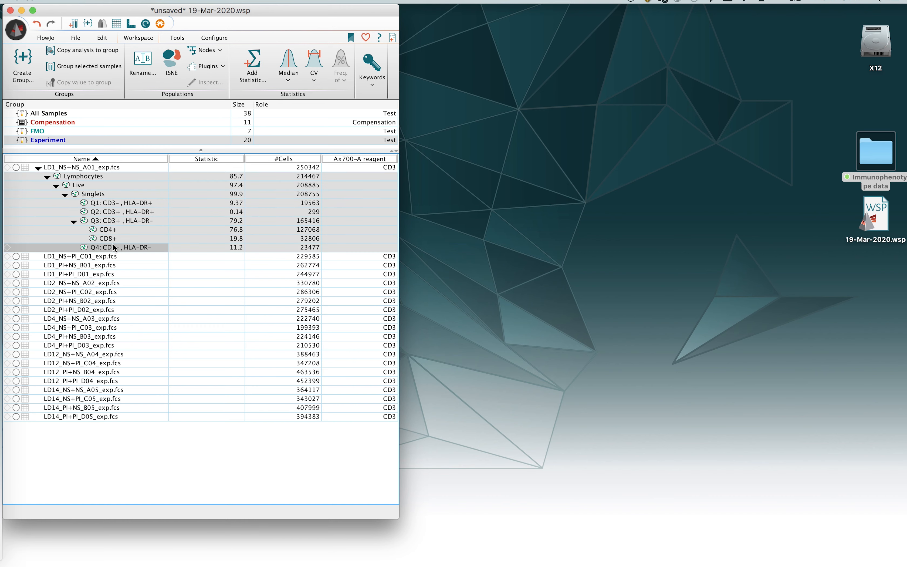
pyautogui.moveTo(125, 250)
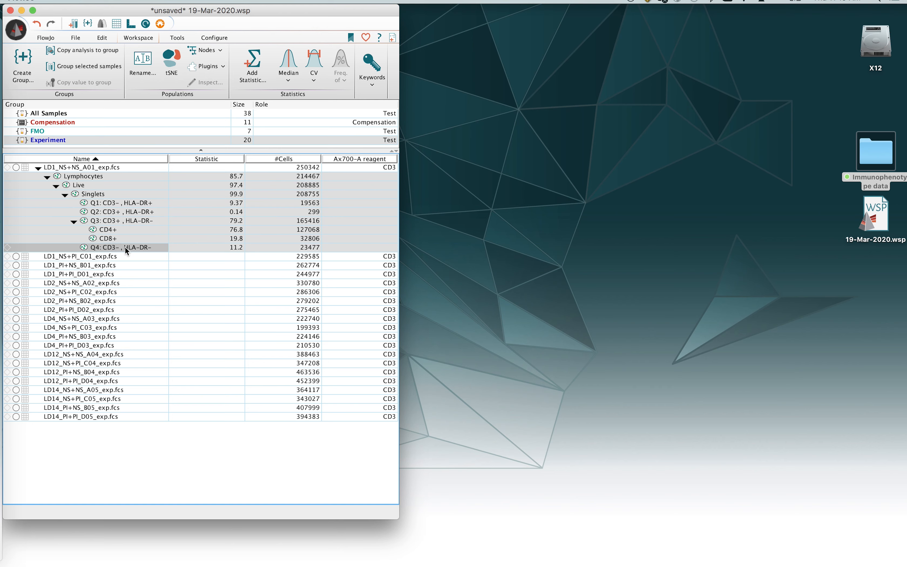
pyautogui.moveTo(74, 220)
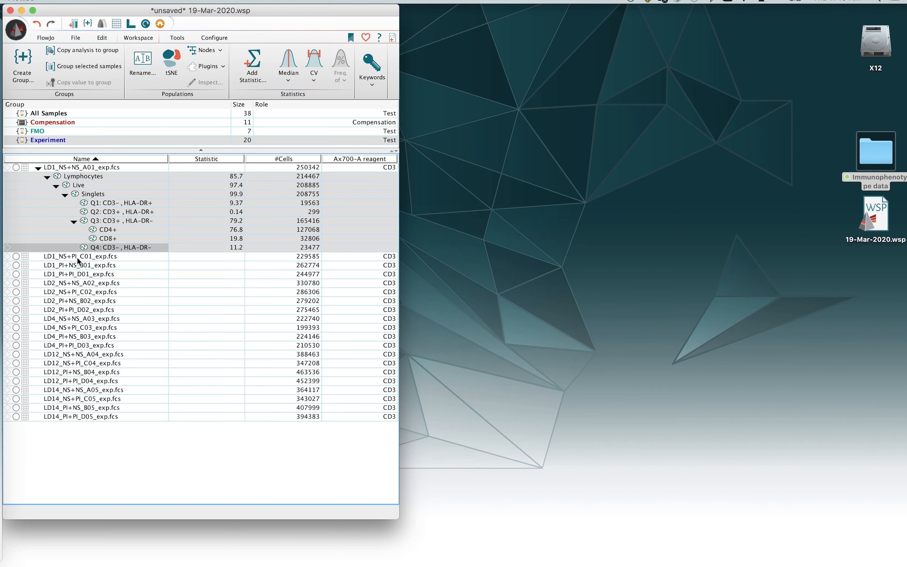
pyautogui.moveTo(81, 347)
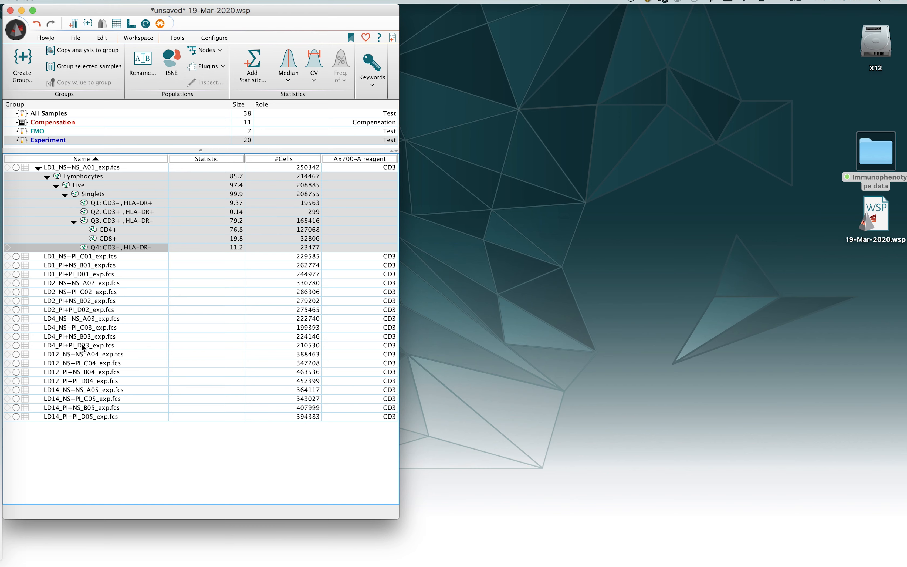
pyautogui.moveTo(123, 216)
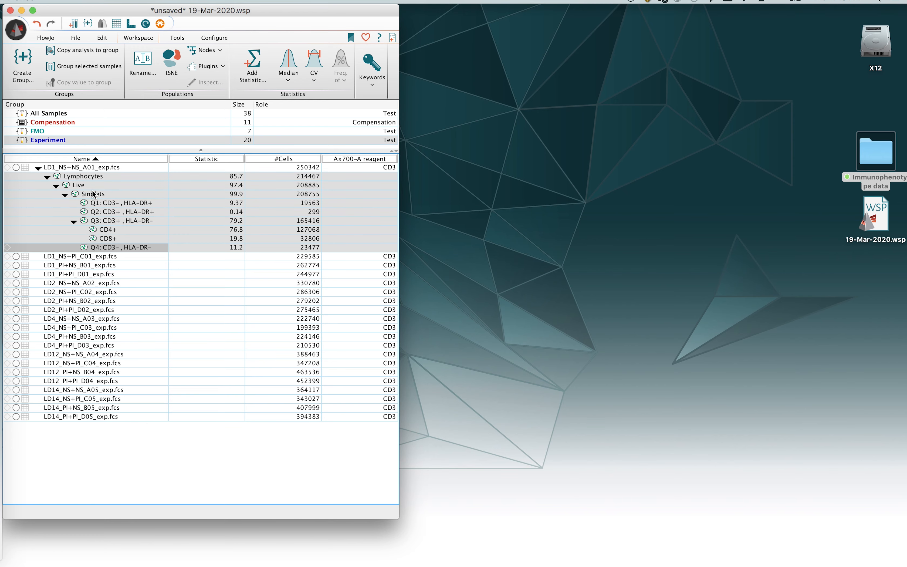
# Bring up the population commands for the selected gate hierarchy
pyautogui.rightClick(92, 194)
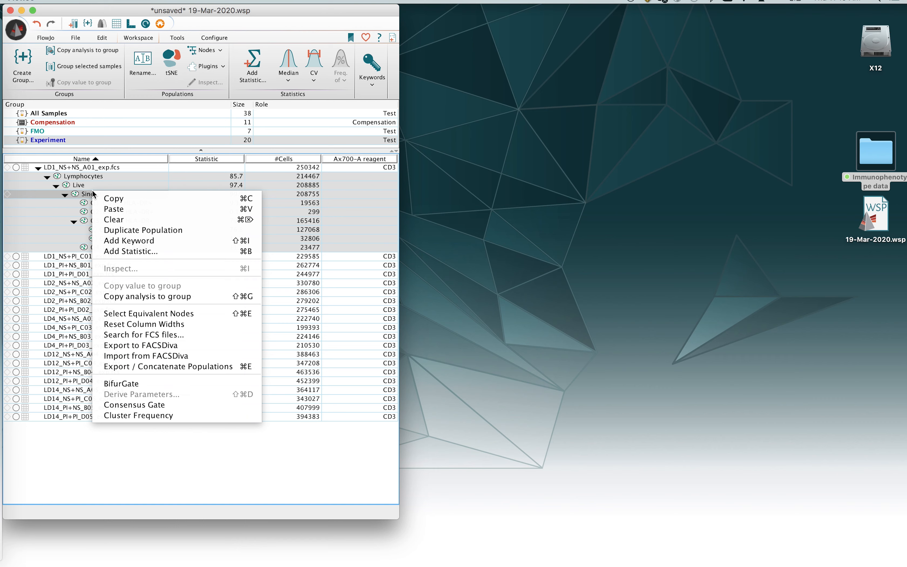
pyautogui.moveTo(147, 296)
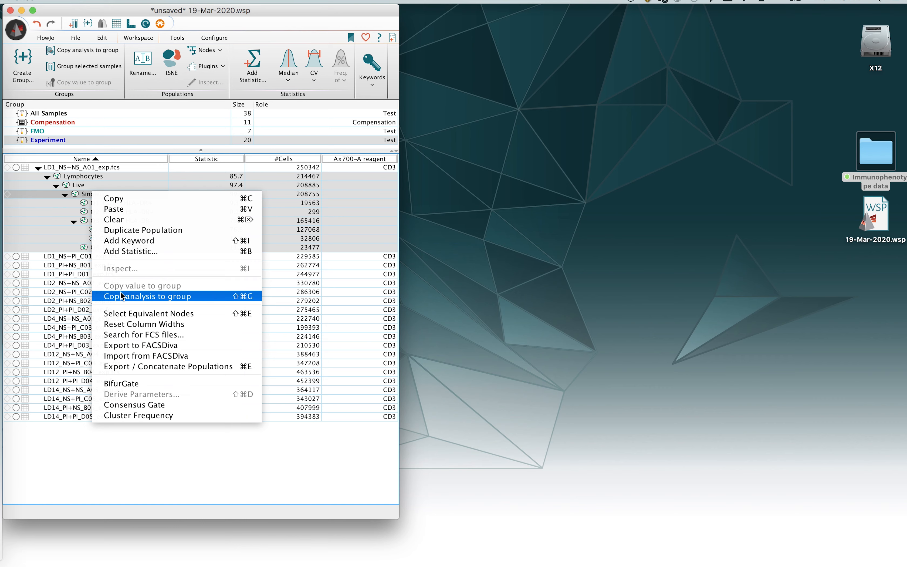
pyautogui.moveTo(118, 300)
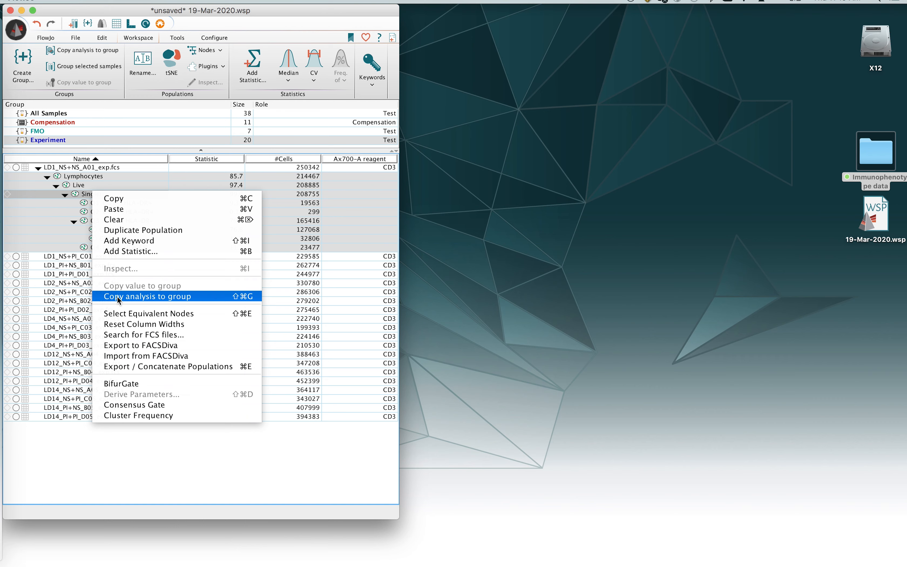
pyautogui.moveTo(148, 296)
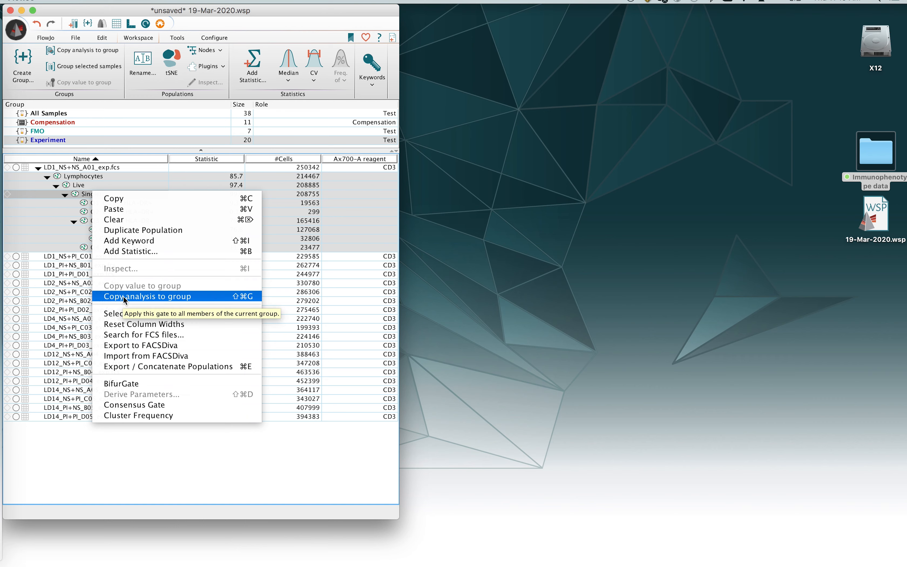
pyautogui.moveTo(229, 299)
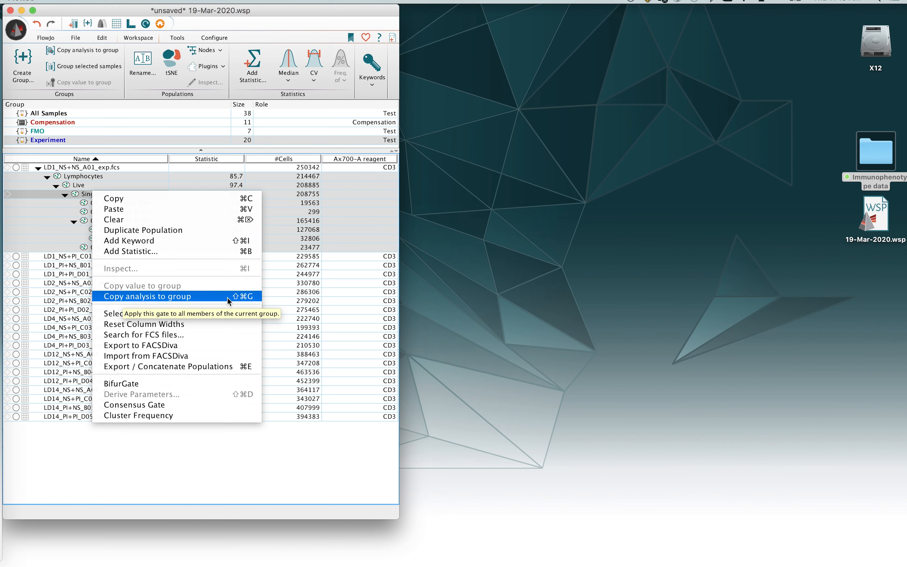
pyautogui.moveTo(151, 300)
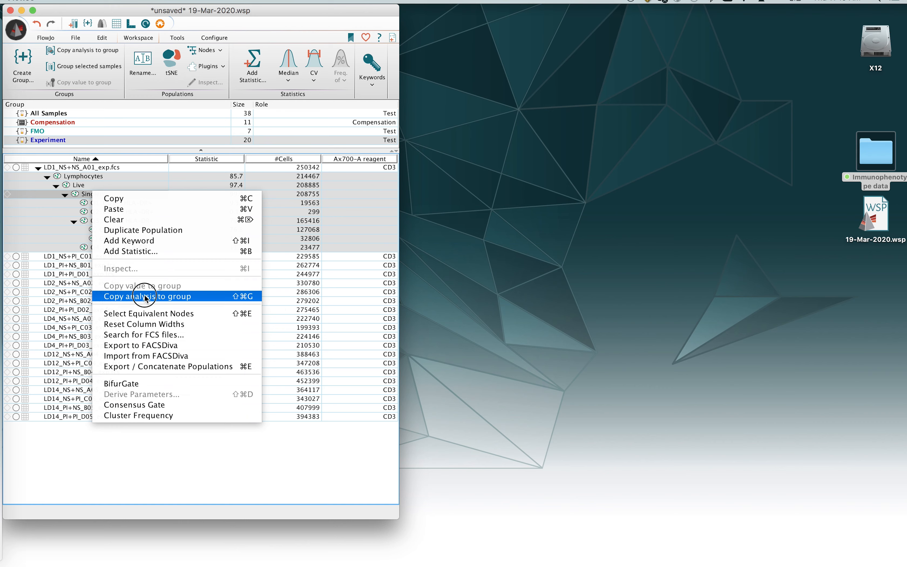
# Copy the selected gate hierarchy to all Experiment group samples and reveal the group's gates
pyautogui.click(145, 296)
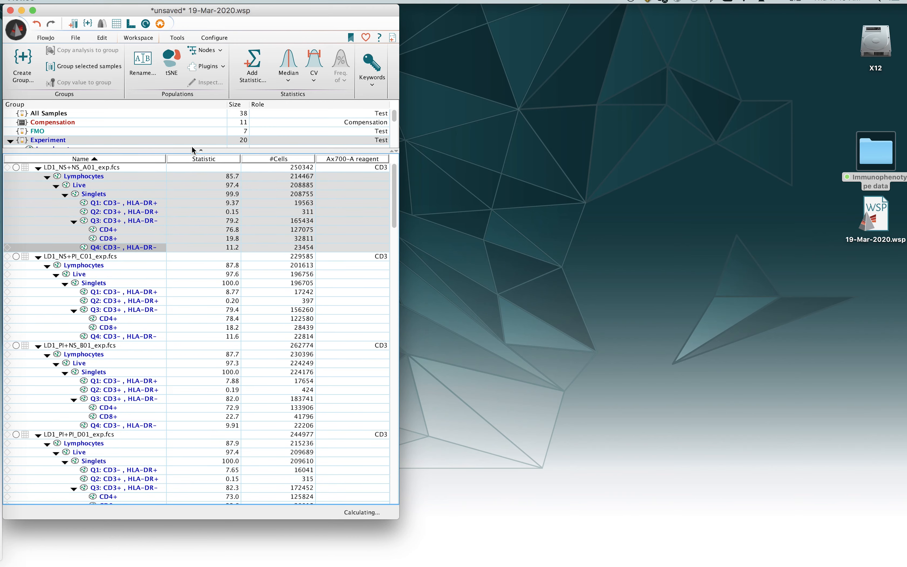
pyautogui.moveTo(194, 149); pyautogui.dragTo(194, 243)
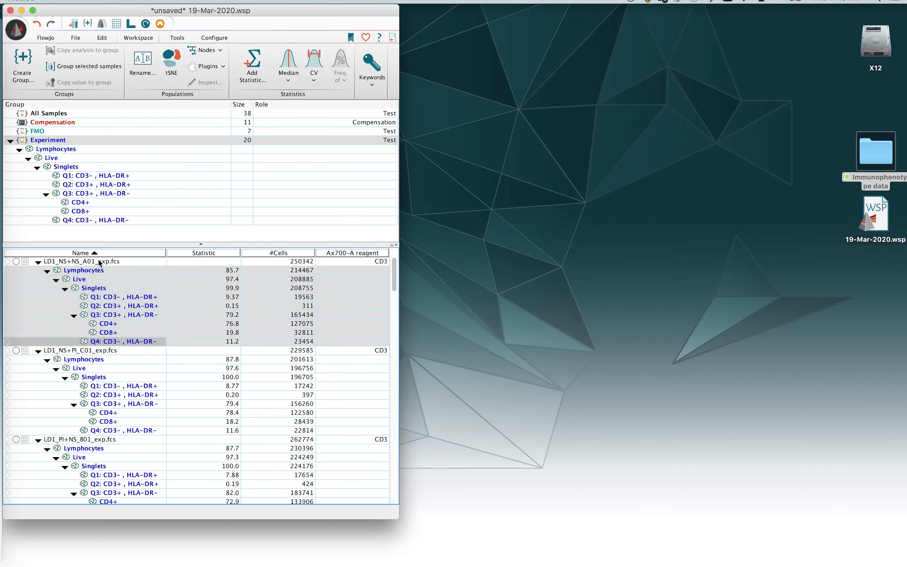
# Inspect the copied Singlets, Q2, CD4+ and Q3 gates across the samples
pyautogui.click(94, 287)
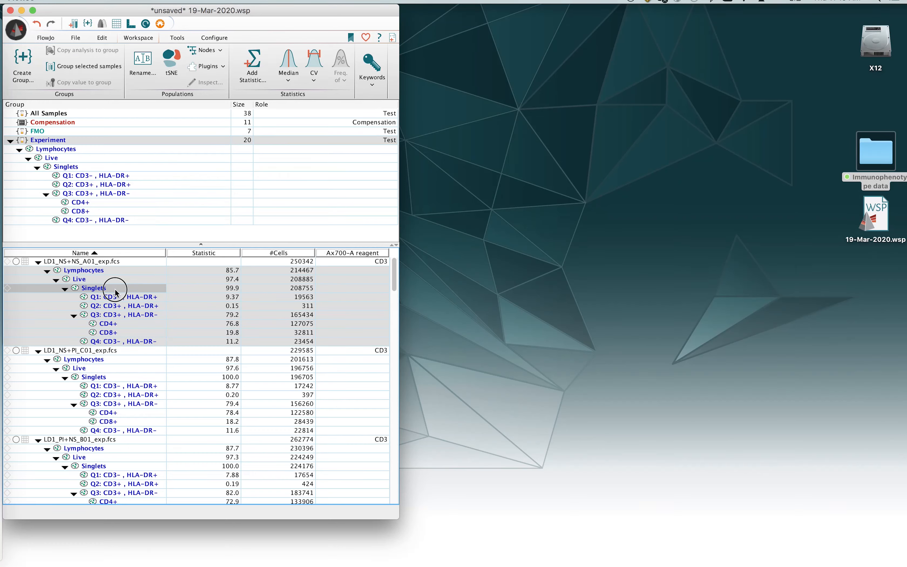
pyautogui.click(121, 395)
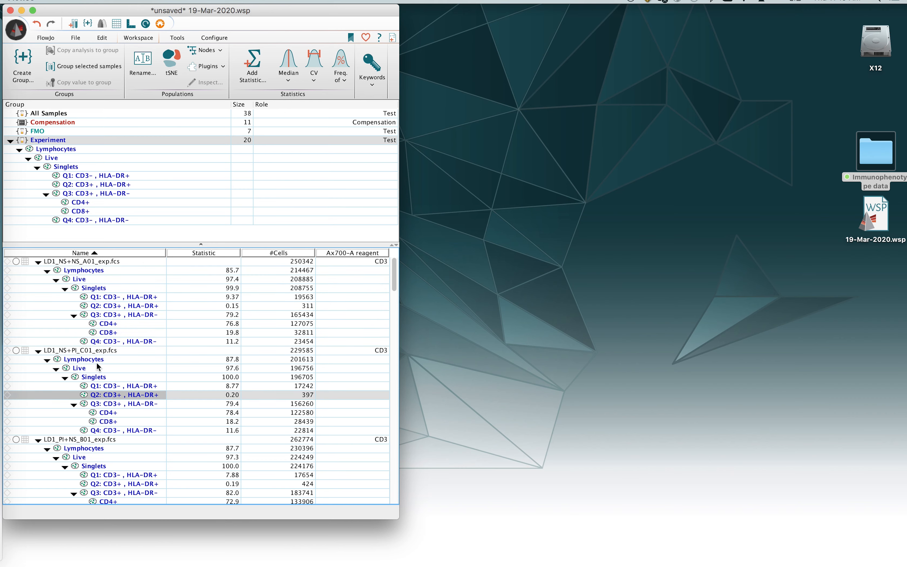
pyautogui.moveTo(396, 276)
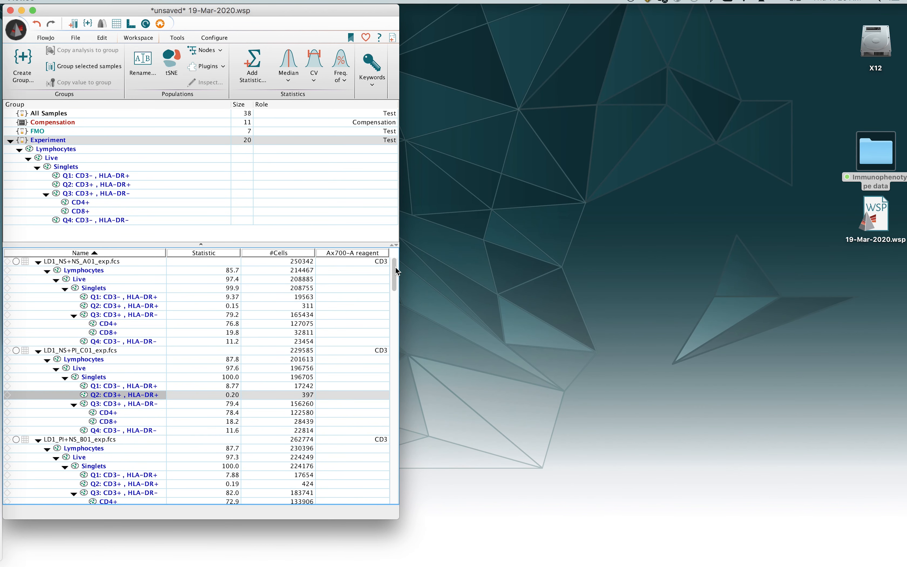
pyautogui.moveTo(105, 325)
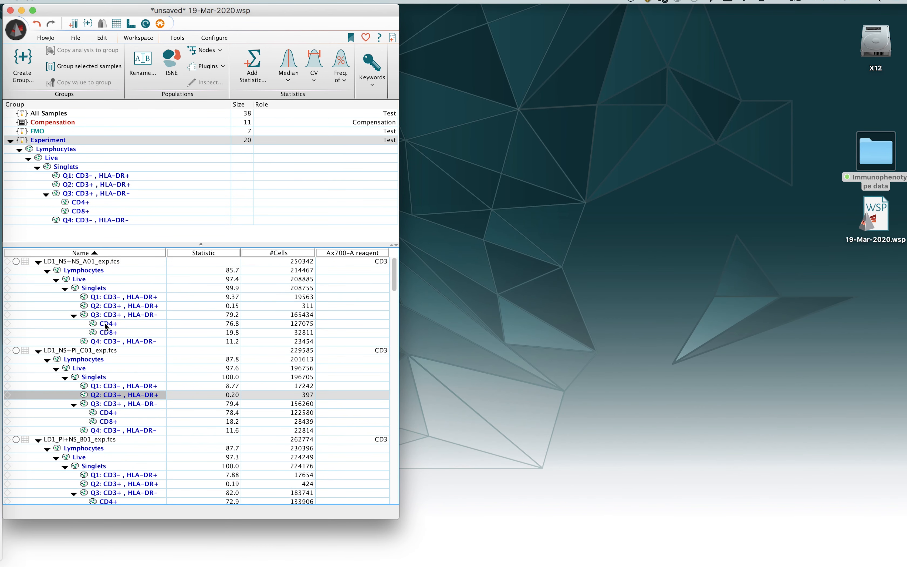
pyautogui.click(108, 323)
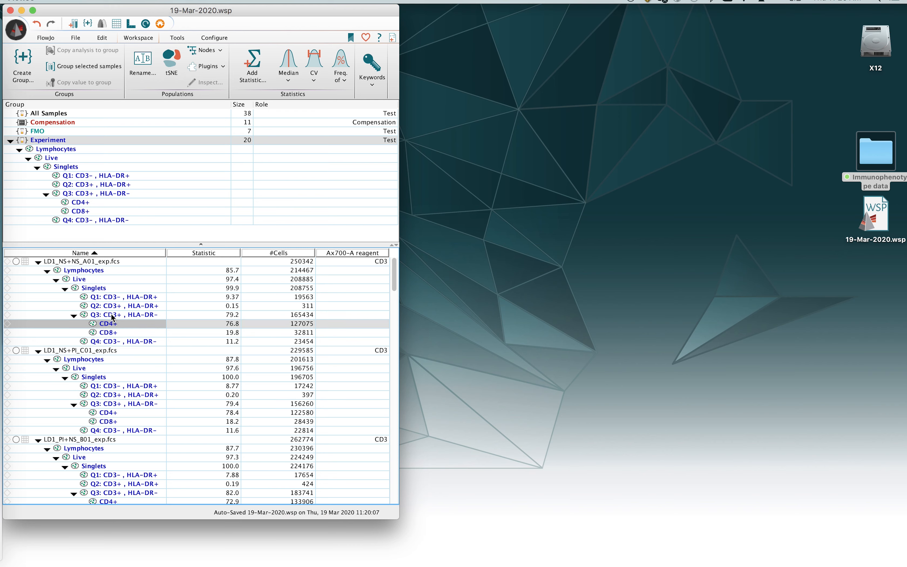
pyautogui.click(121, 314)
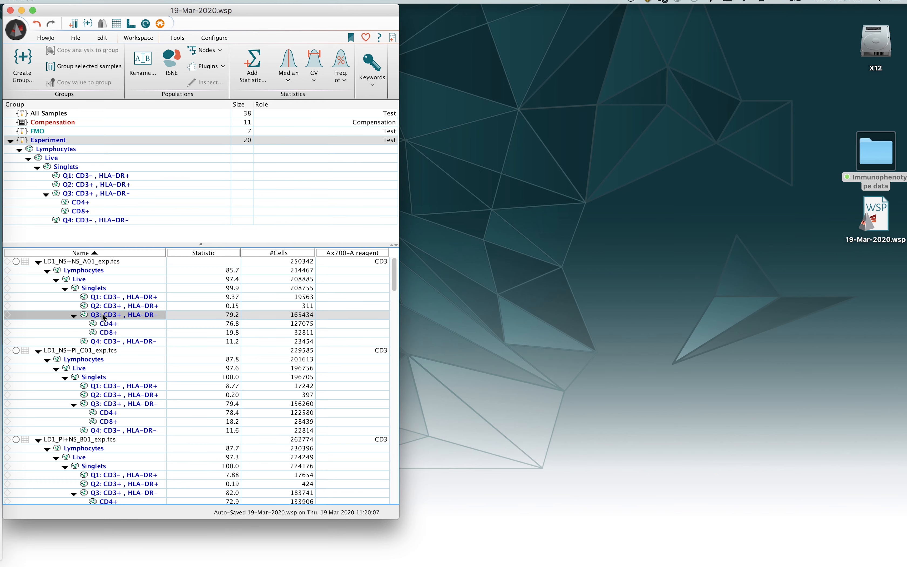
pyautogui.moveTo(113, 317)
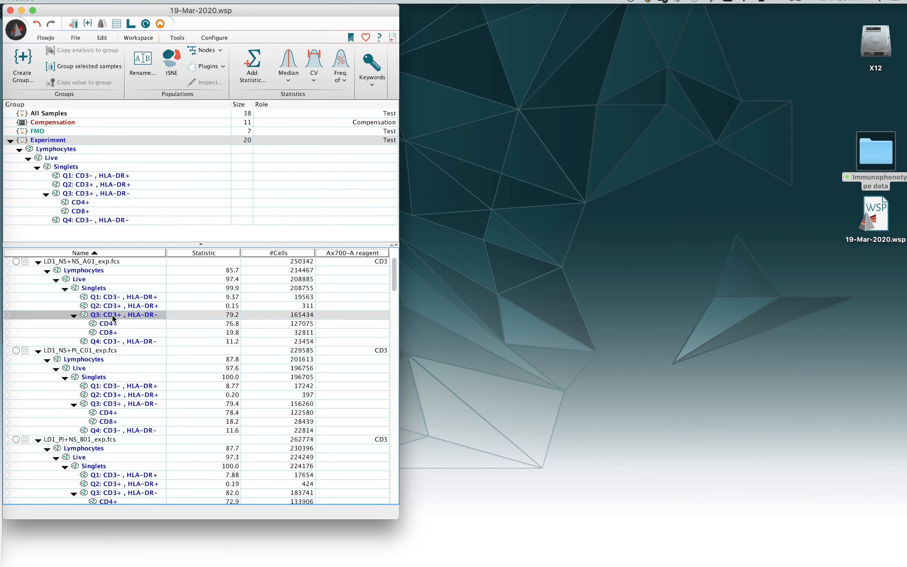
# Show LD1_NS+NS_A01's Q3: CD3+, HLA-DR- population as a CD4 versus CD8 plot
pyautogui.doubleClick(123, 315)
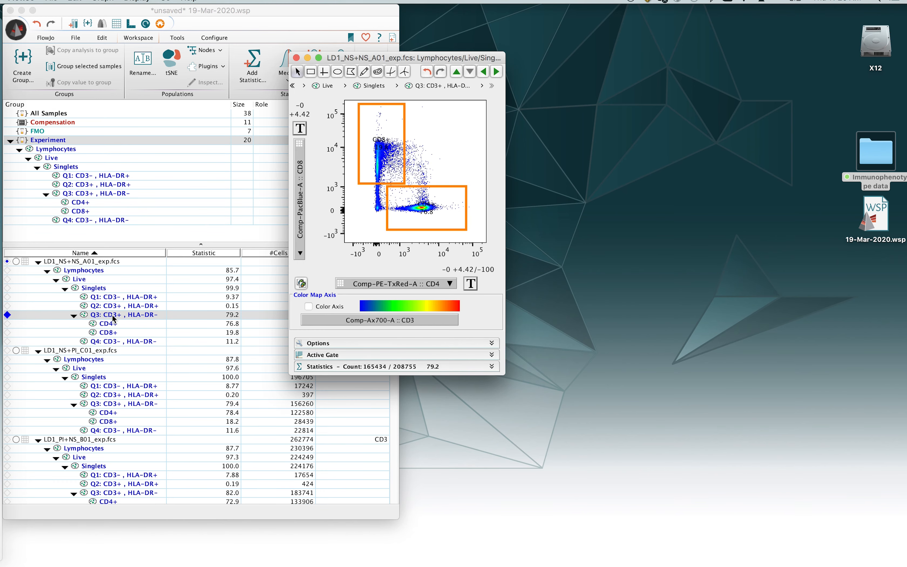
pyautogui.moveTo(423, 209)
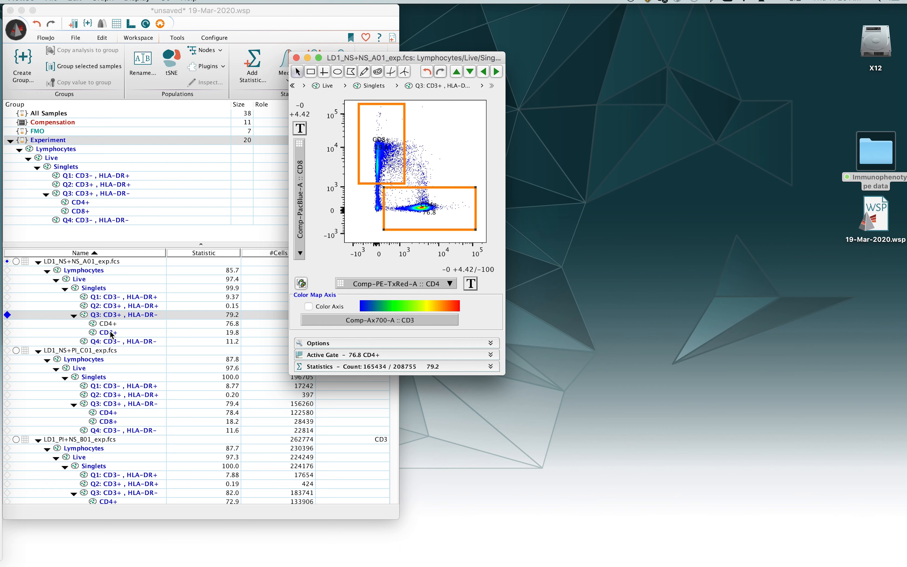
pyautogui.moveTo(81, 203)
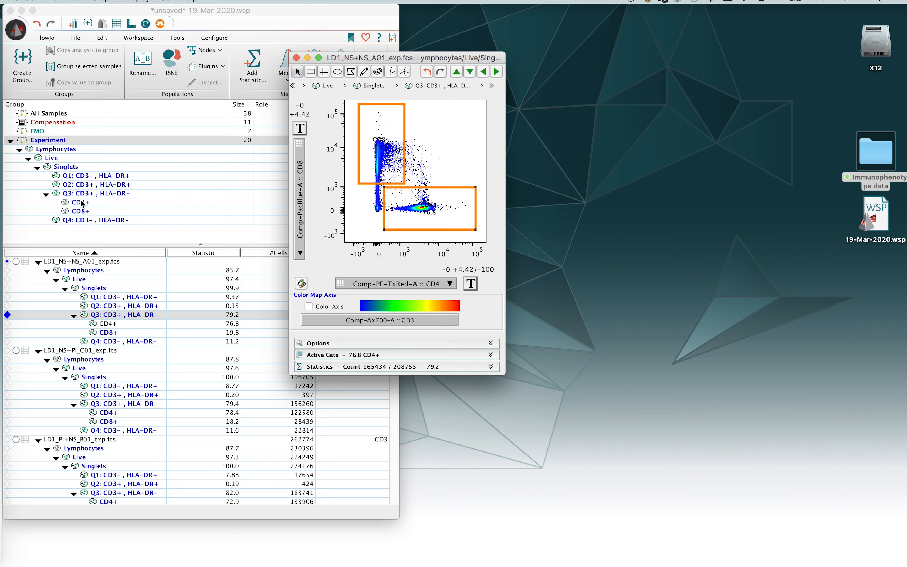
pyautogui.moveTo(82, 210)
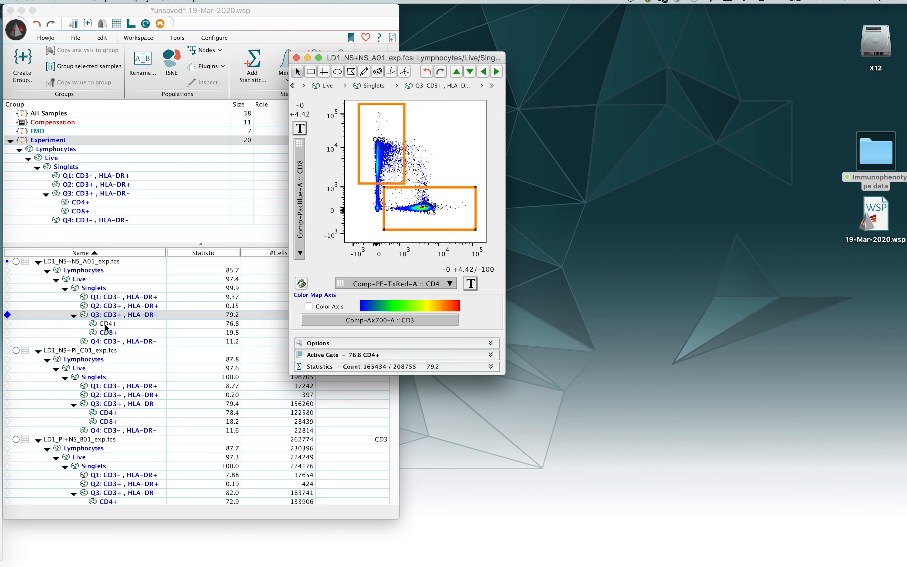
pyautogui.moveTo(114, 330)
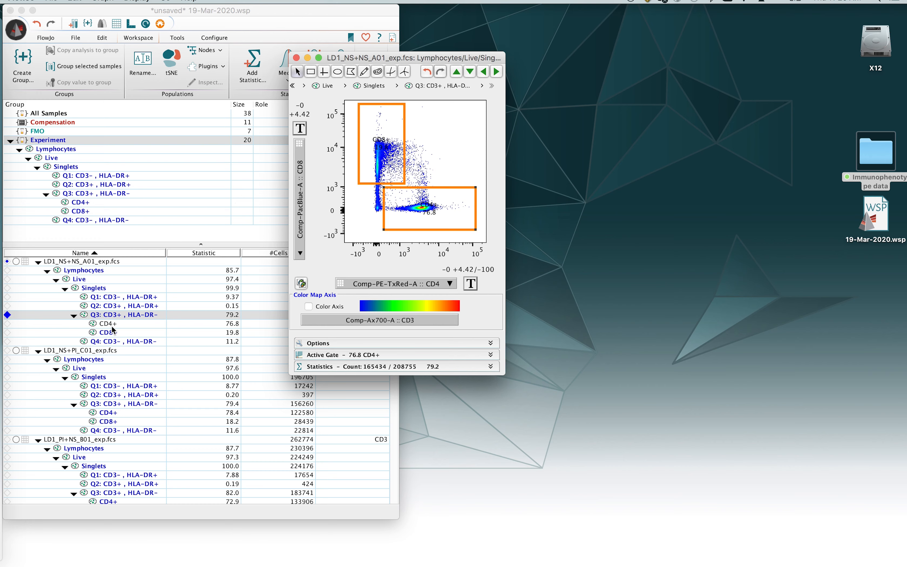
pyautogui.moveTo(123, 330)
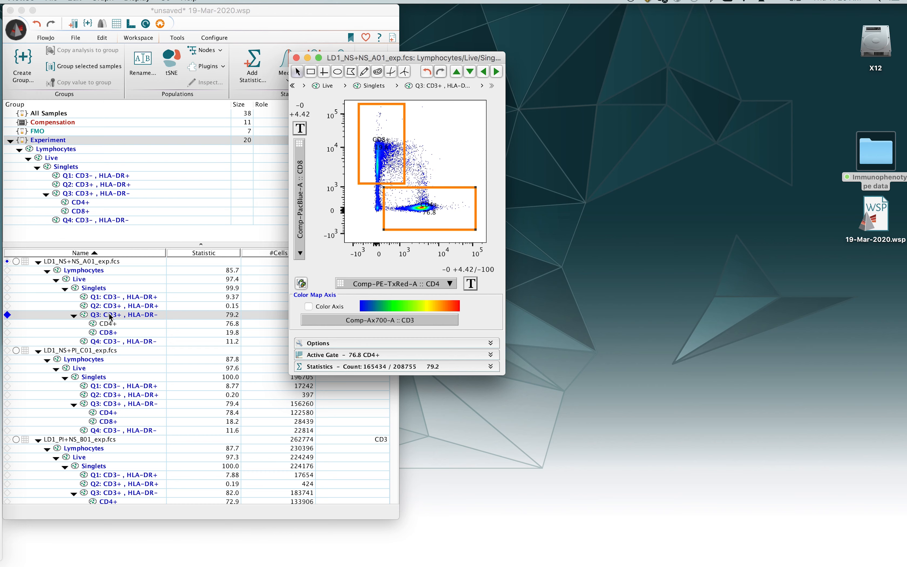
pyautogui.moveTo(111, 329)
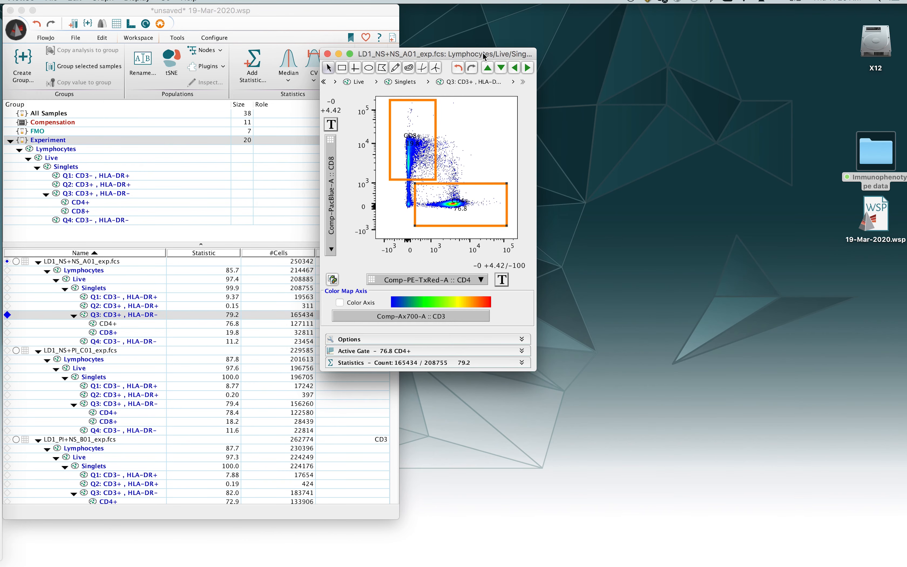
pyautogui.moveTo(529, 72)
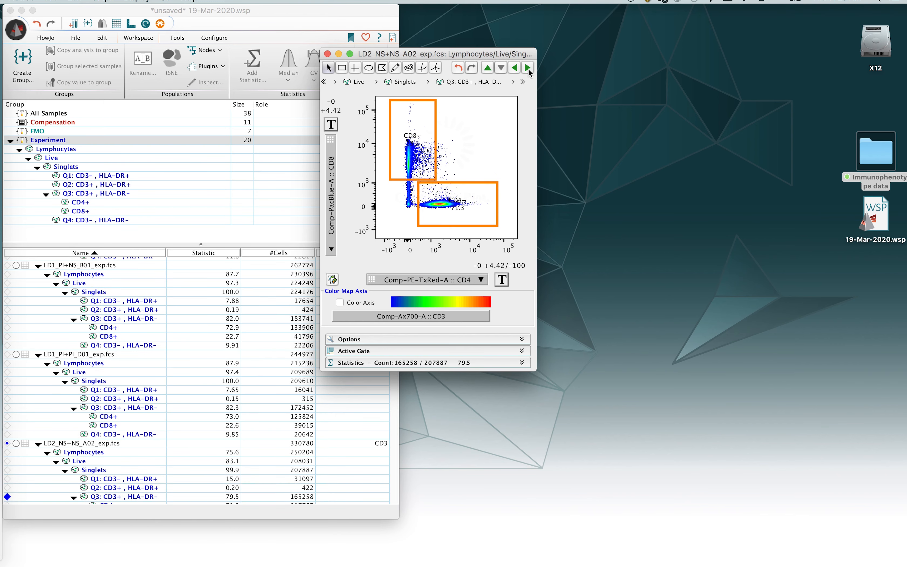
# Step to the next sample's Q3 plot and back to LD1_NS+NS_A01
pyautogui.click(513, 67)
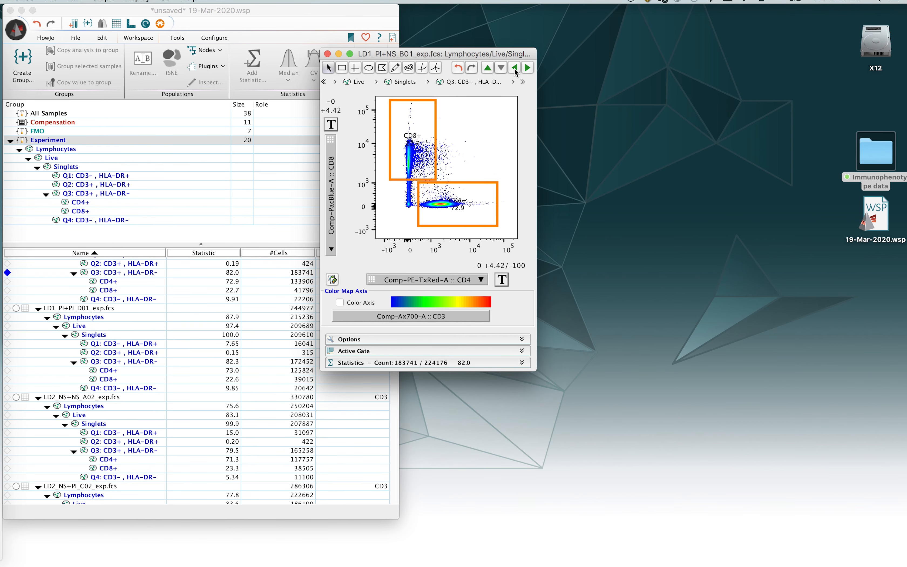
pyautogui.click(513, 67)
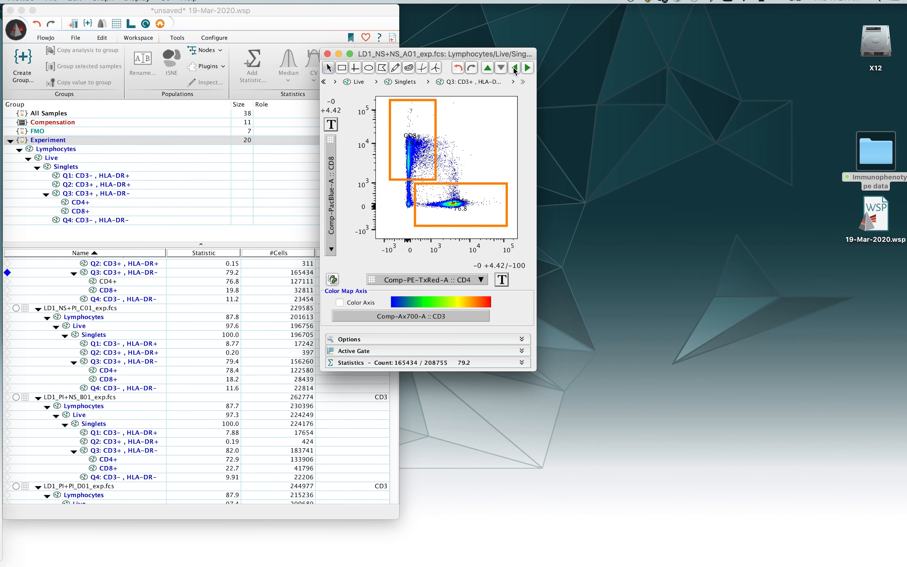
pyautogui.moveTo(460, 202)
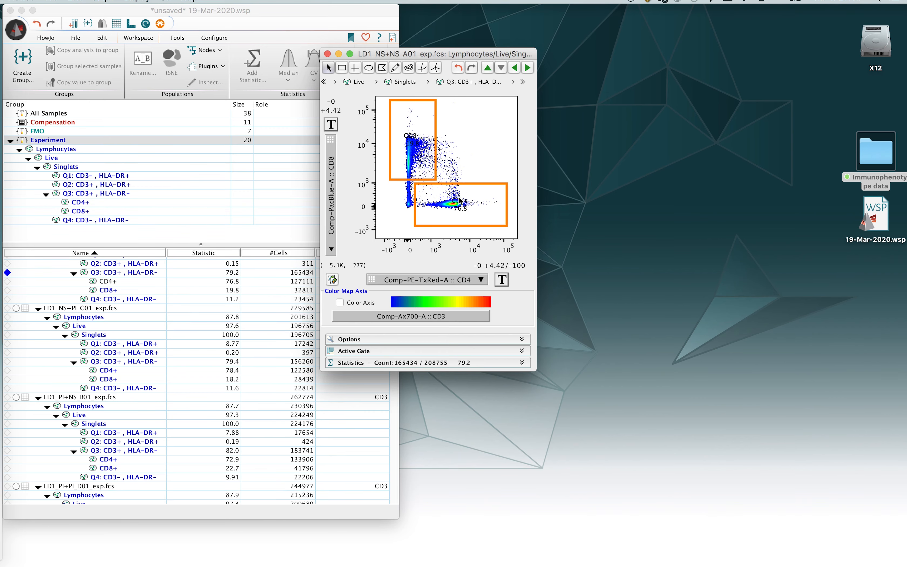
pyautogui.moveTo(476, 229)
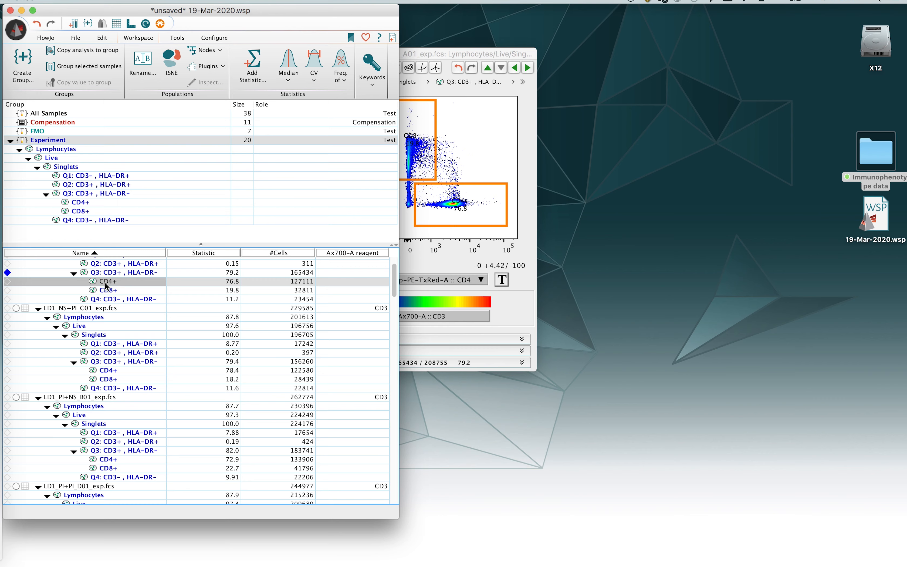
# Bring up the population commands for LD1_NS+NS_A01's CD4+ gate
pyautogui.rightClick(107, 282)
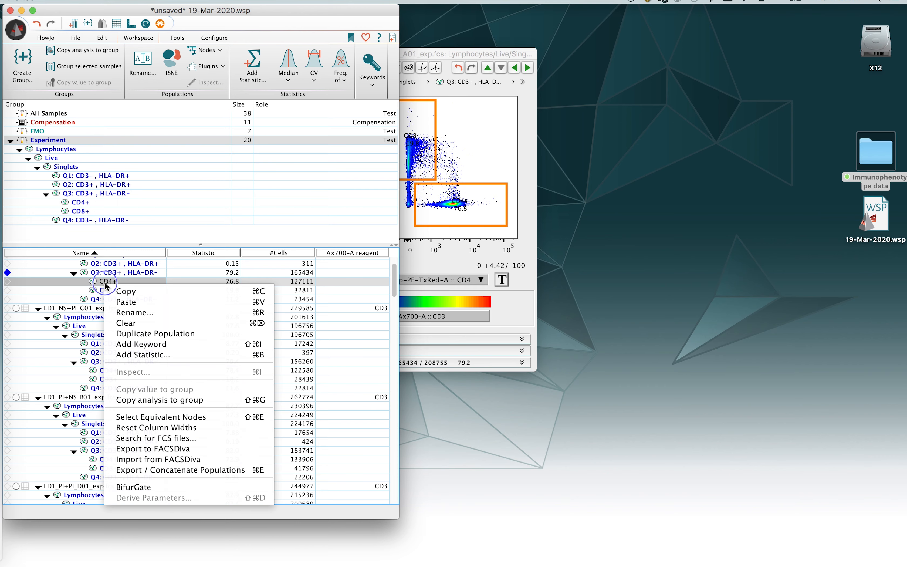
pyautogui.moveTo(142, 386)
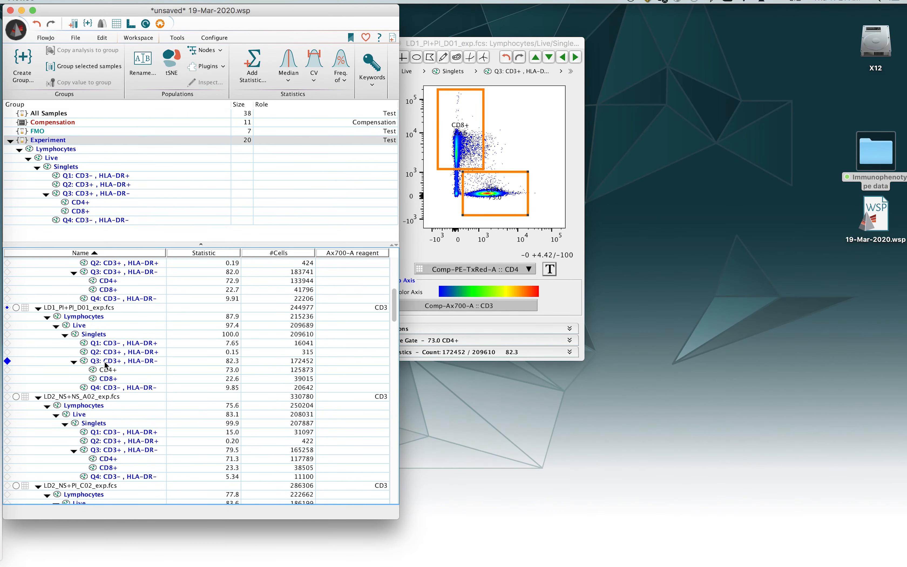
# Select the CD4+ population under sample LD1_PI+PI_D01
pyautogui.click(106, 370)
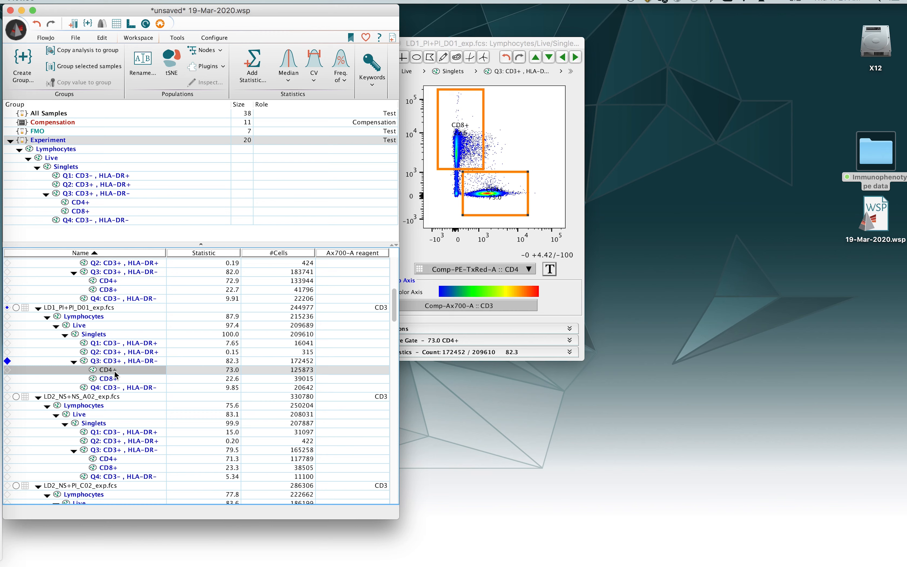
pyautogui.moveTo(117, 377)
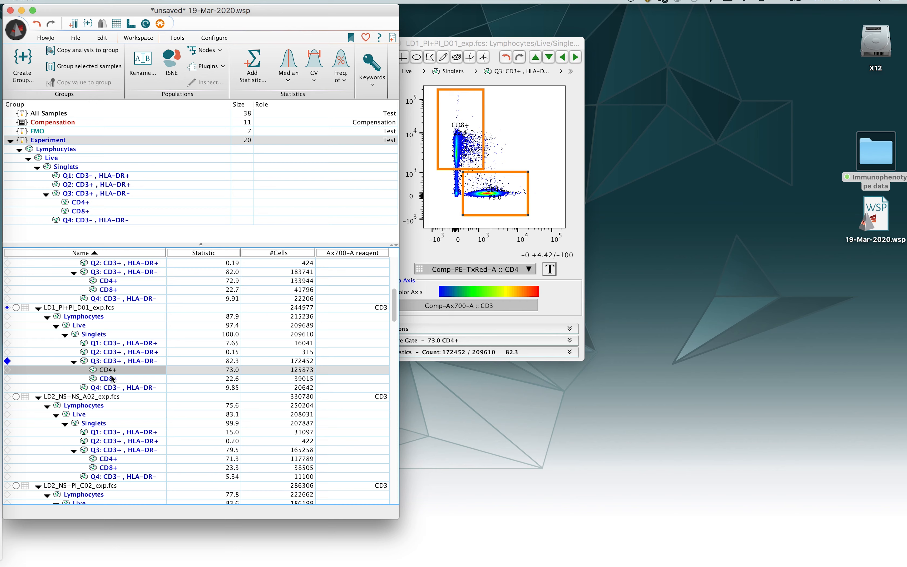
pyautogui.moveTo(133, 370)
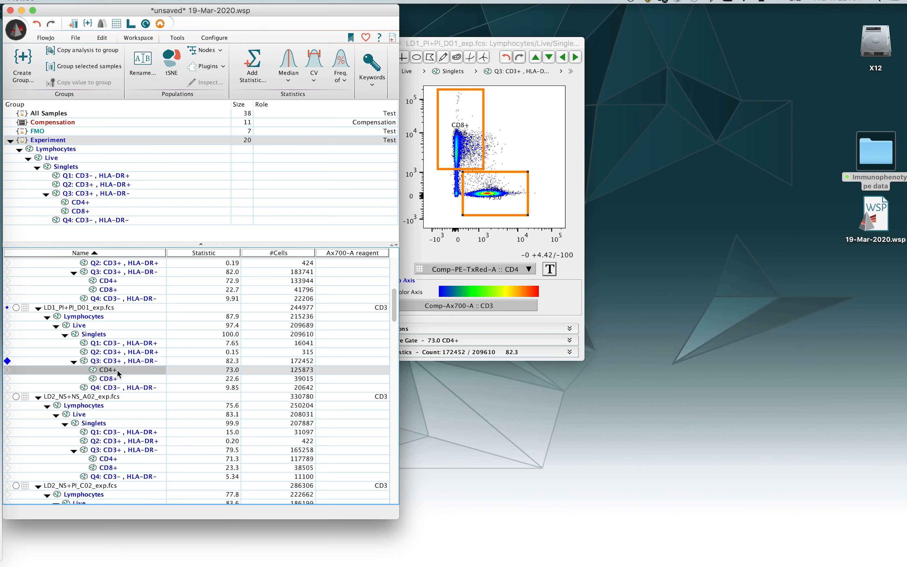
pyautogui.moveTo(105, 373)
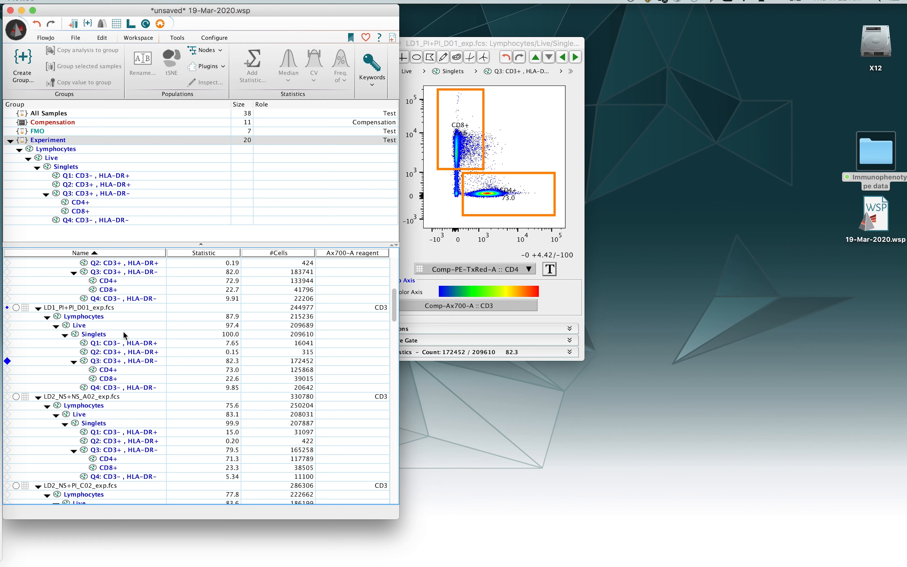
pyautogui.moveTo(174, 342)
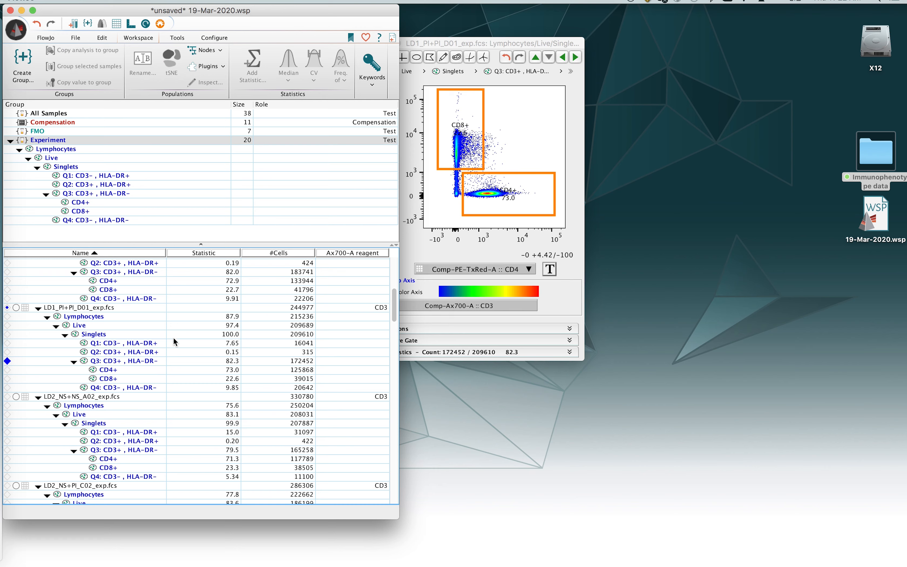
pyautogui.moveTo(143, 323)
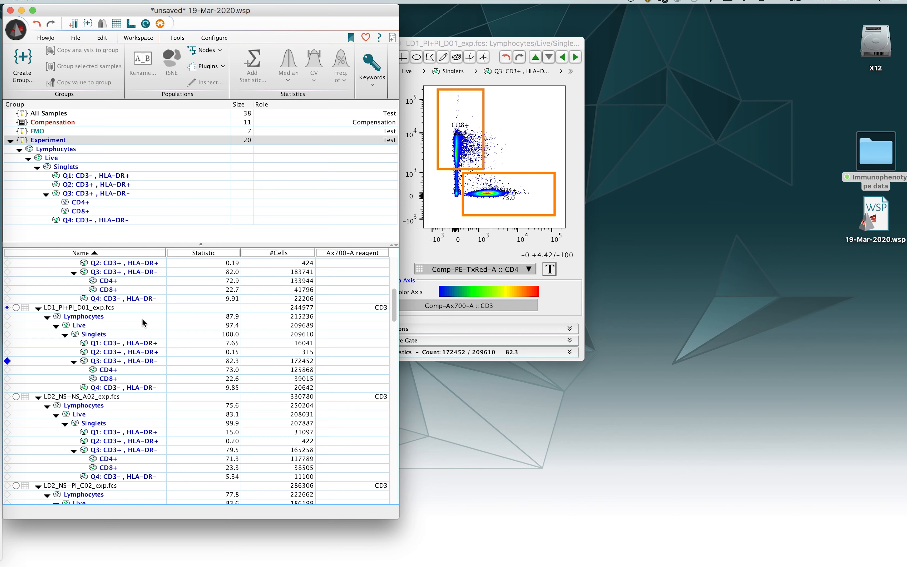
pyautogui.moveTo(115, 374)
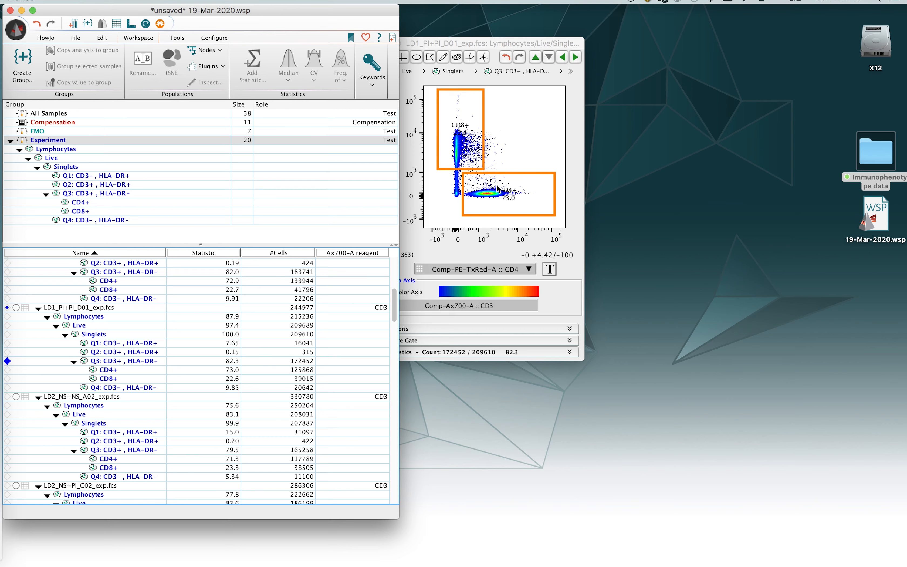
pyautogui.moveTo(479, 202)
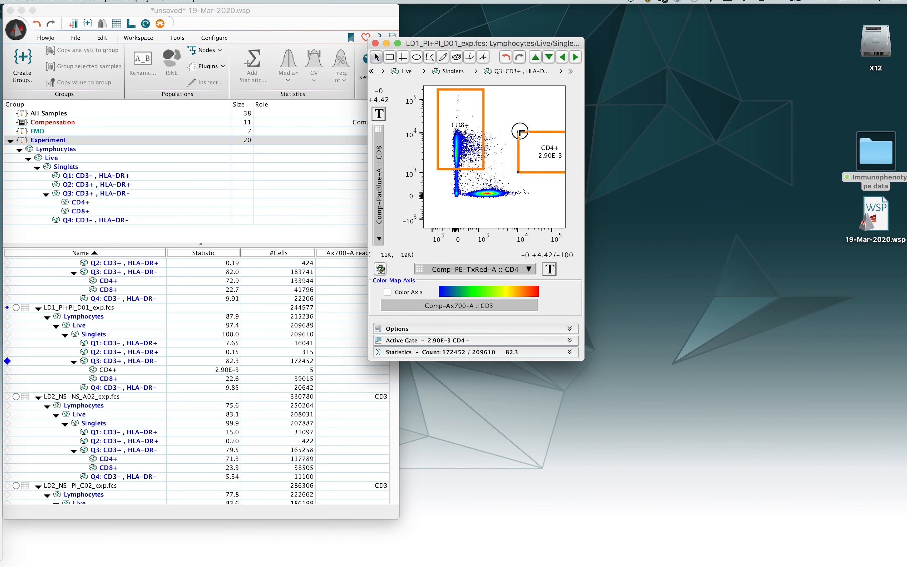
pyautogui.moveTo(520, 130); pyautogui.dragTo(533, 134)
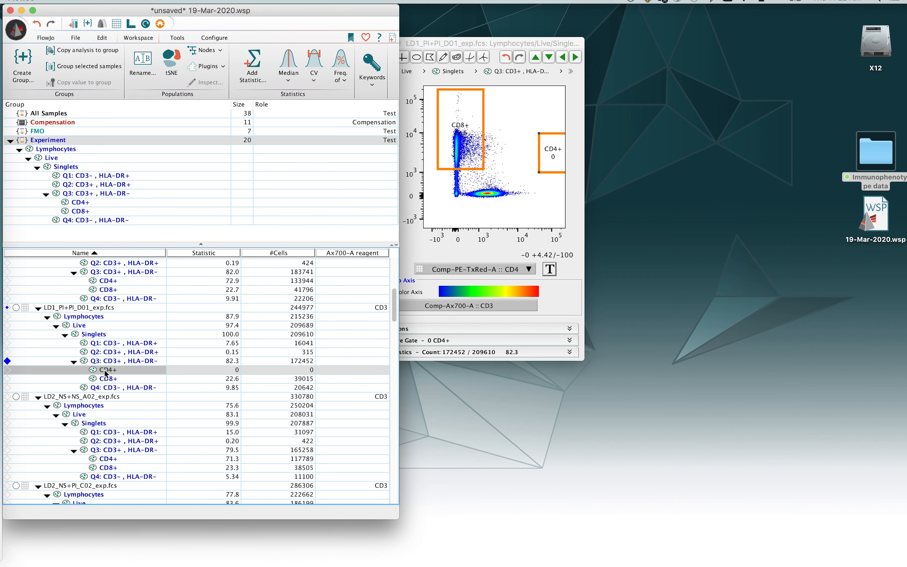
pyautogui.moveTo(102, 373)
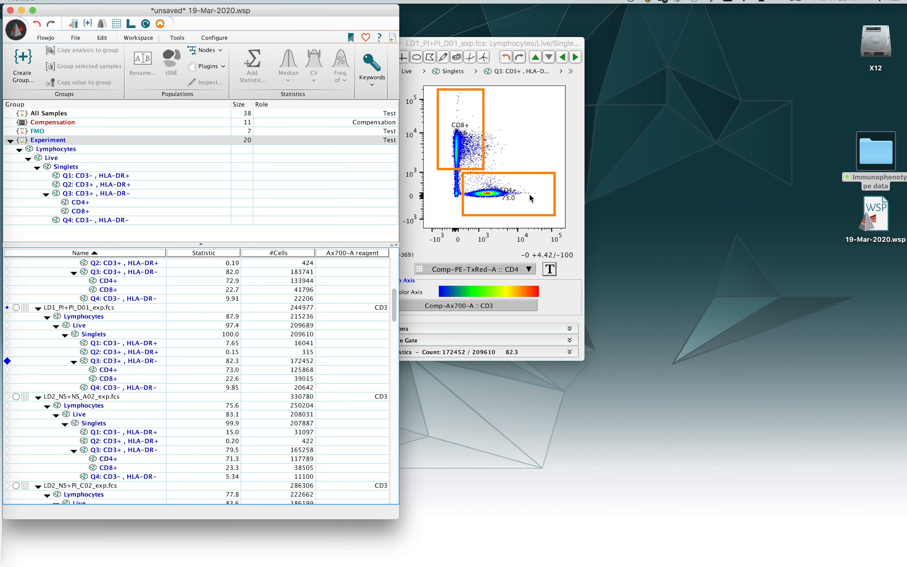
pyautogui.moveTo(488, 208)
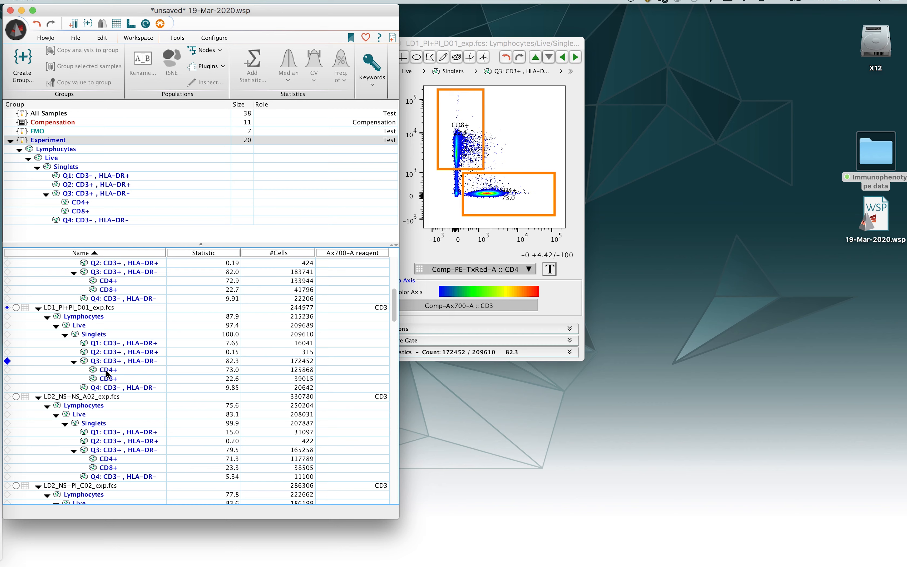
pyautogui.moveTo(108, 372)
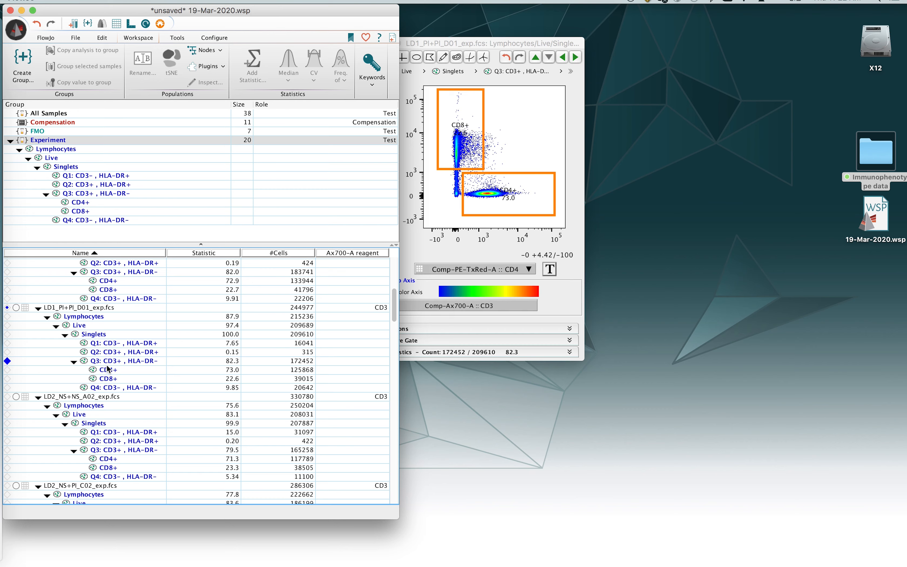
pyautogui.moveTo(106, 380)
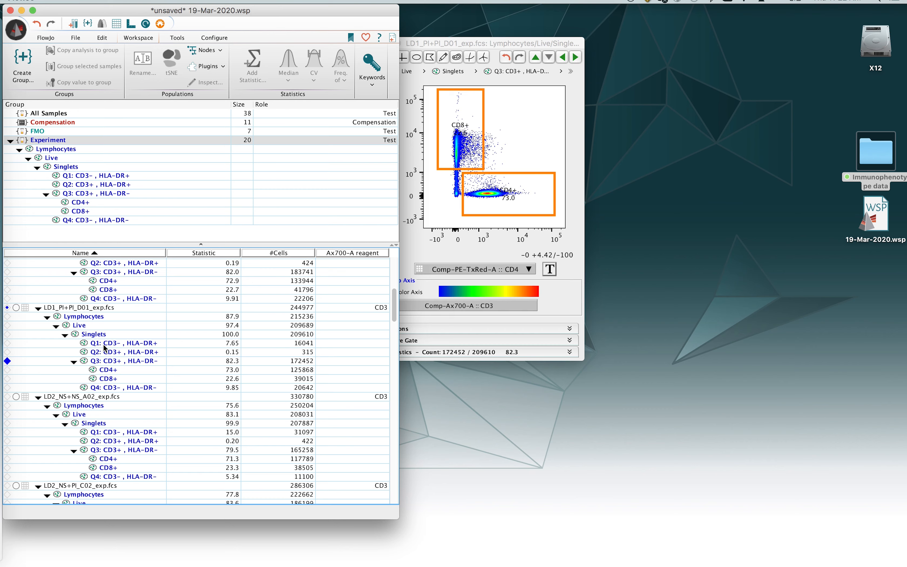
pyautogui.moveTo(120, 357)
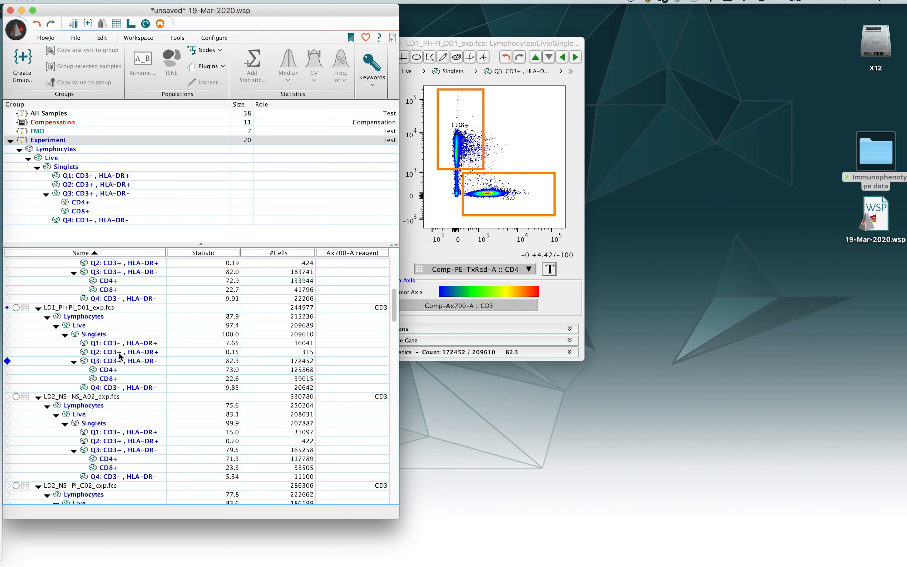
pyautogui.moveTo(496, 206)
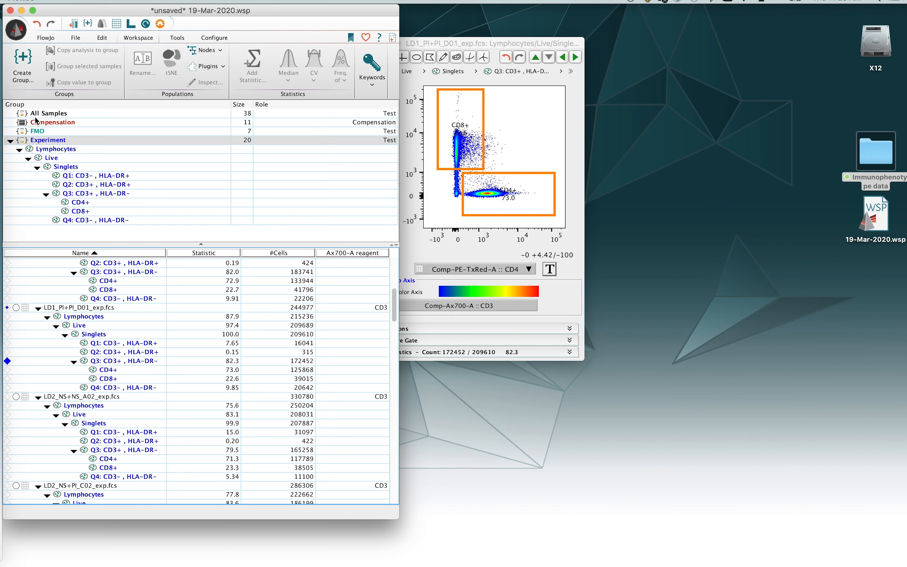
pyautogui.moveTo(55, 116)
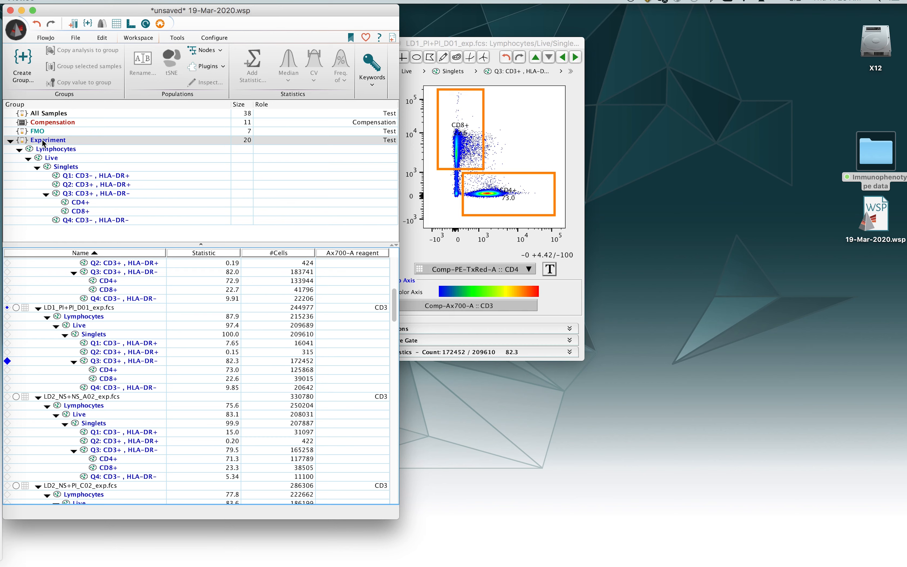
pyautogui.moveTo(47, 143)
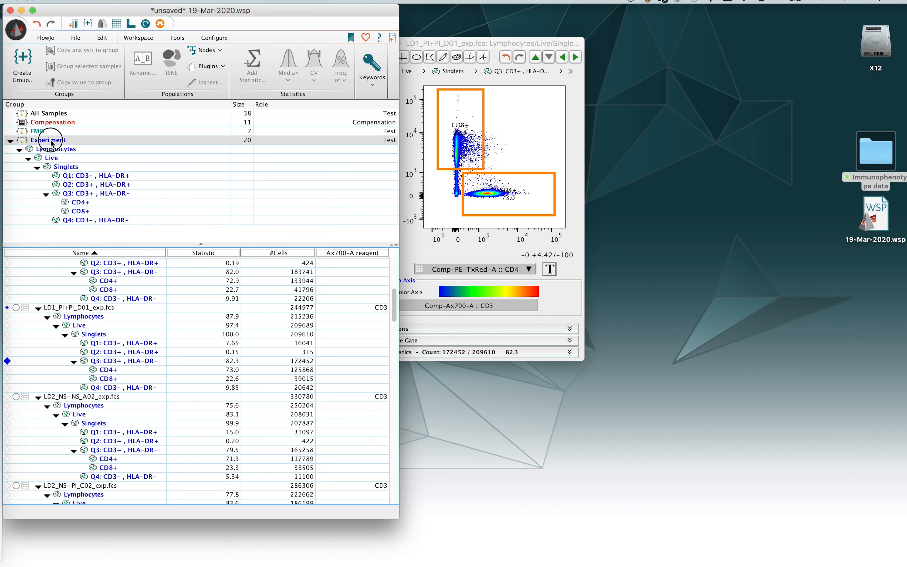
# Bring up the Modify Group dialog for the Experiment group
pyautogui.doubleClick(49, 139)
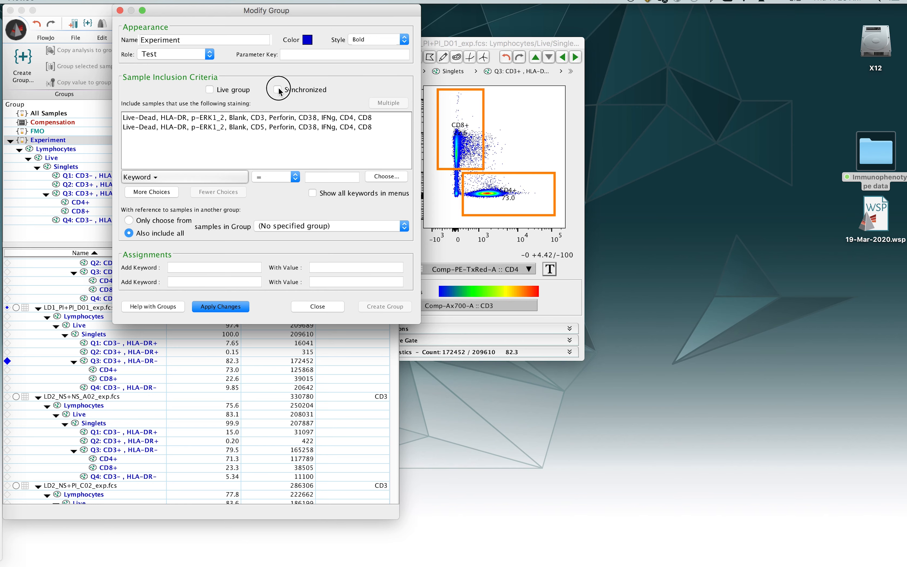
# Mark the Experiment group as Synchronized and close its settings
pyautogui.click(278, 89)
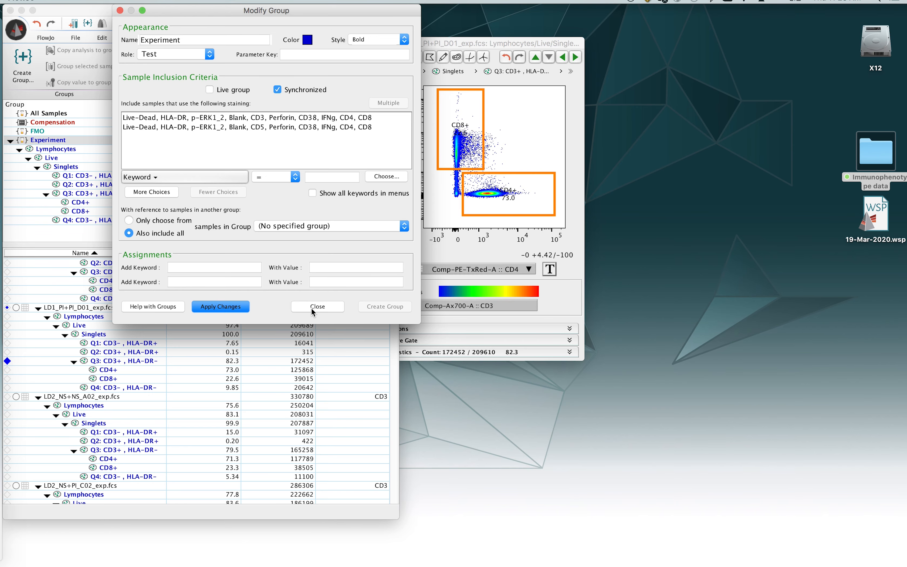
pyautogui.click(316, 307)
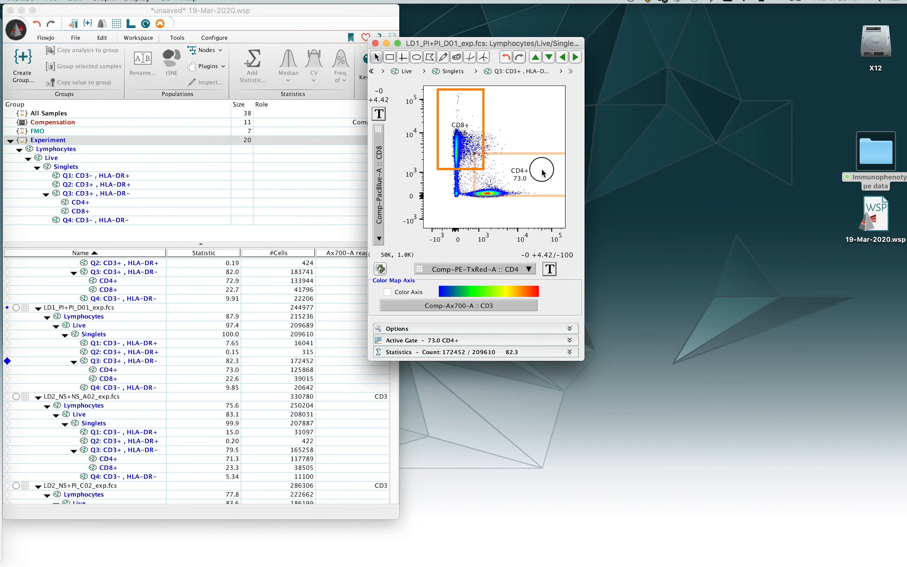
# Step through Experiment samples to LD12_NS+NS_A04, confirming each carries the same CD4+ and CD8+ gates
pyautogui.click(575, 57)
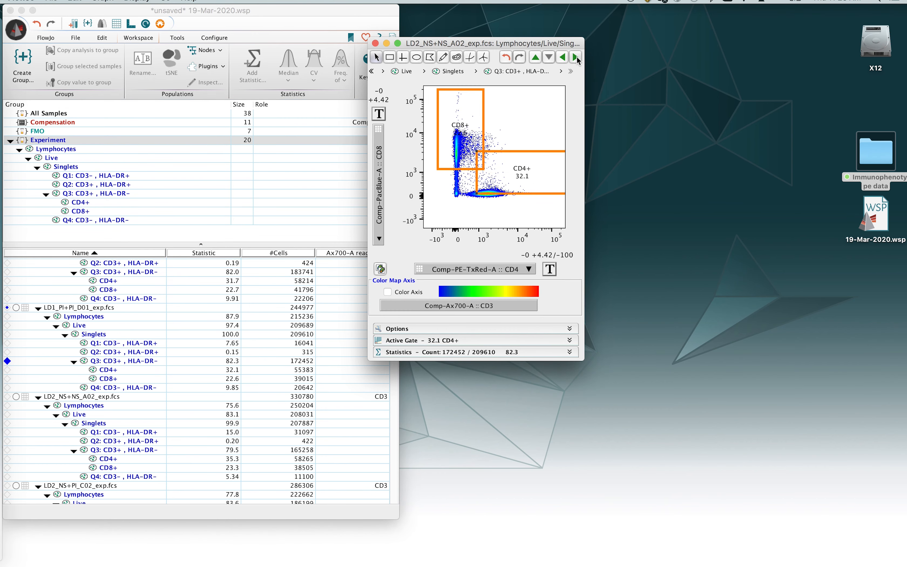
pyautogui.click(576, 56)
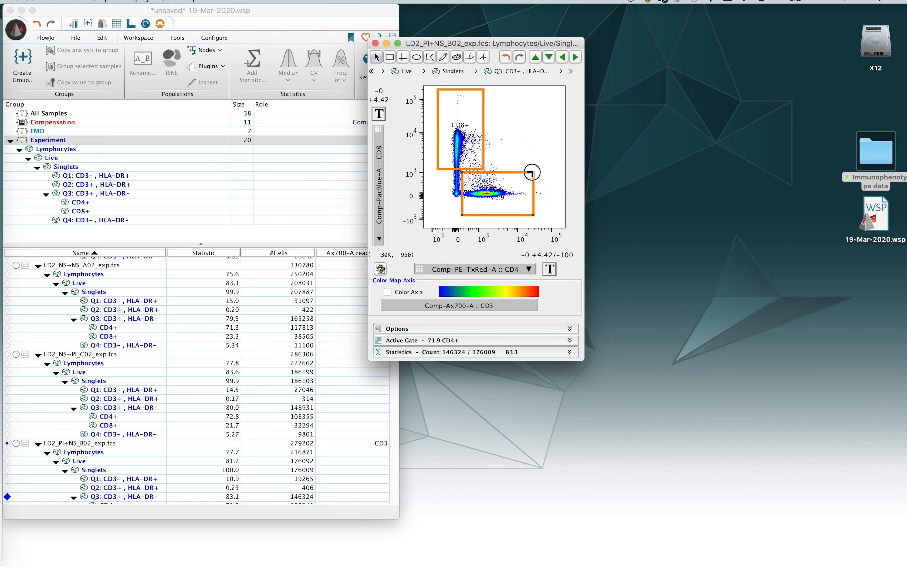
pyautogui.click(575, 56)
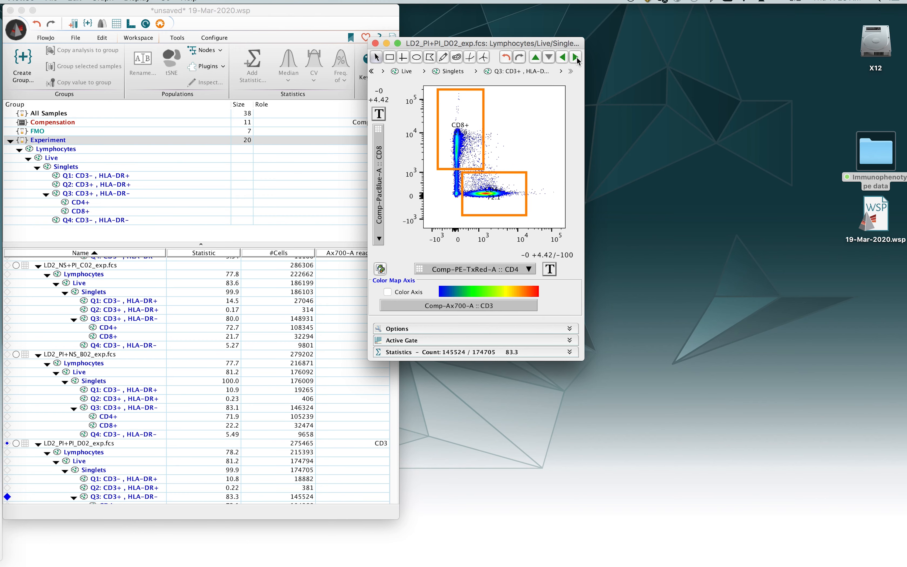
pyautogui.click(576, 56)
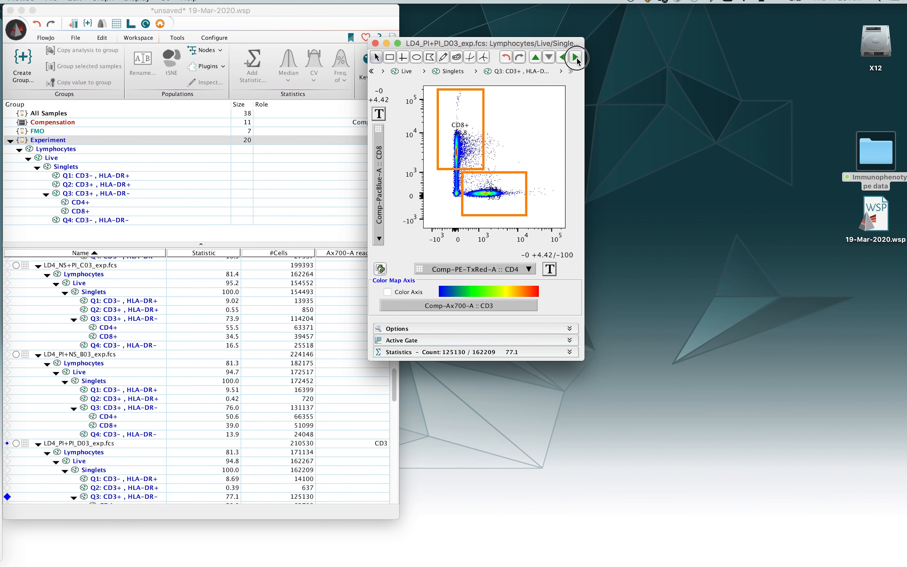
pyautogui.click(575, 57)
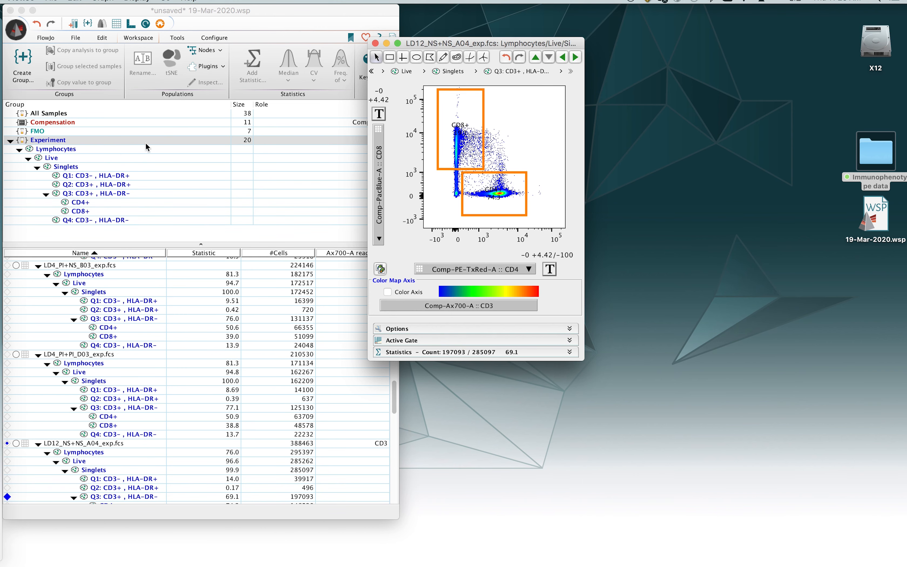
pyautogui.moveTo(100, 192)
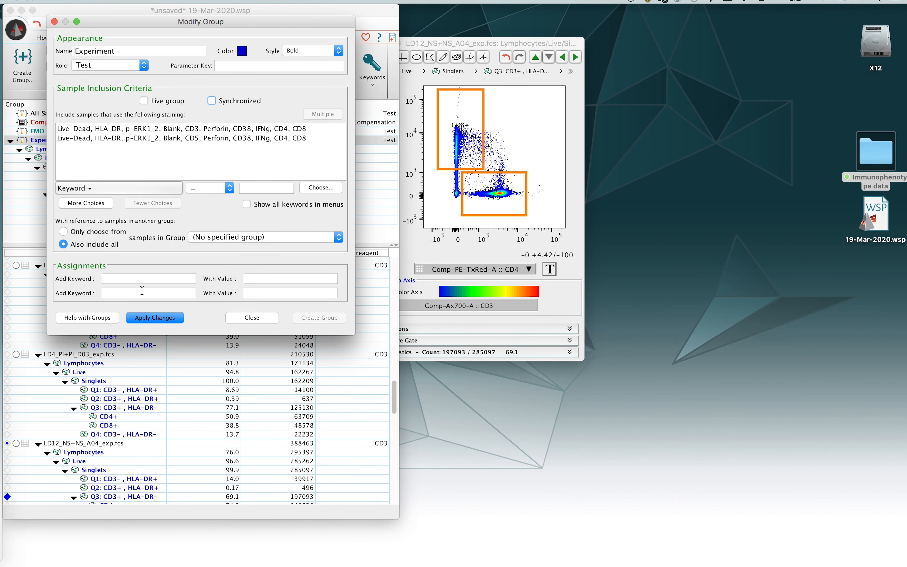
# Close the Experiment group settings and select the Singlets population of LD4_PI+NS_B03_exp.fcs
pyautogui.click(251, 317)
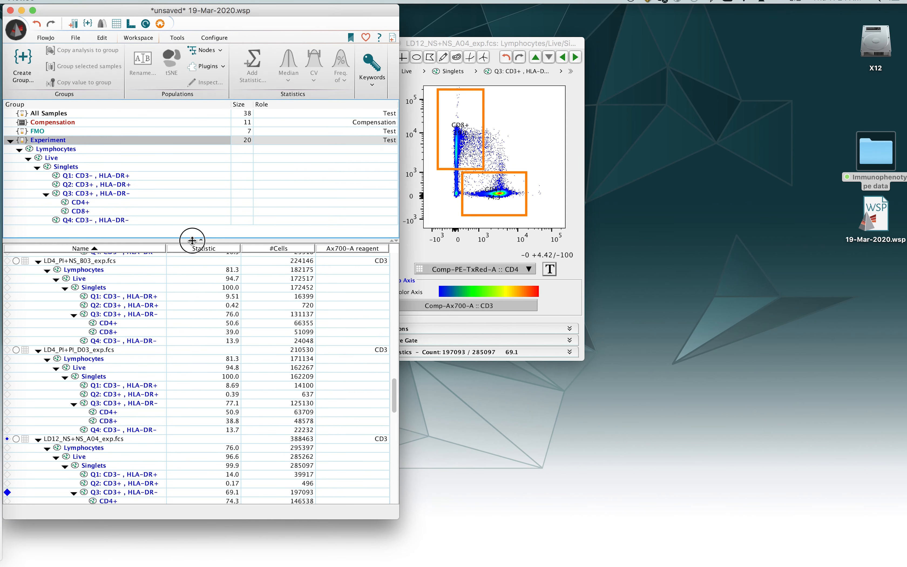
pyautogui.moveTo(192, 239); pyautogui.dragTo(192, 236)
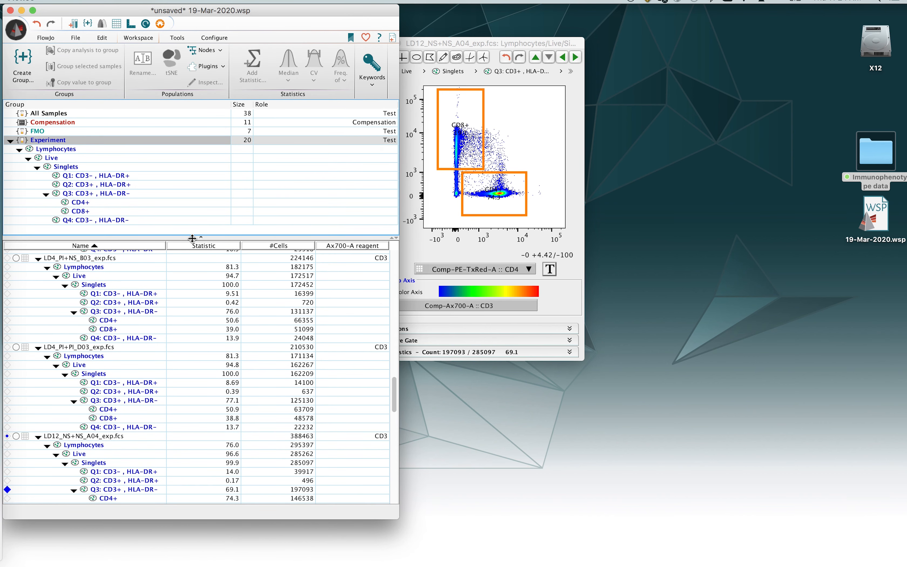
pyautogui.click(83, 266)
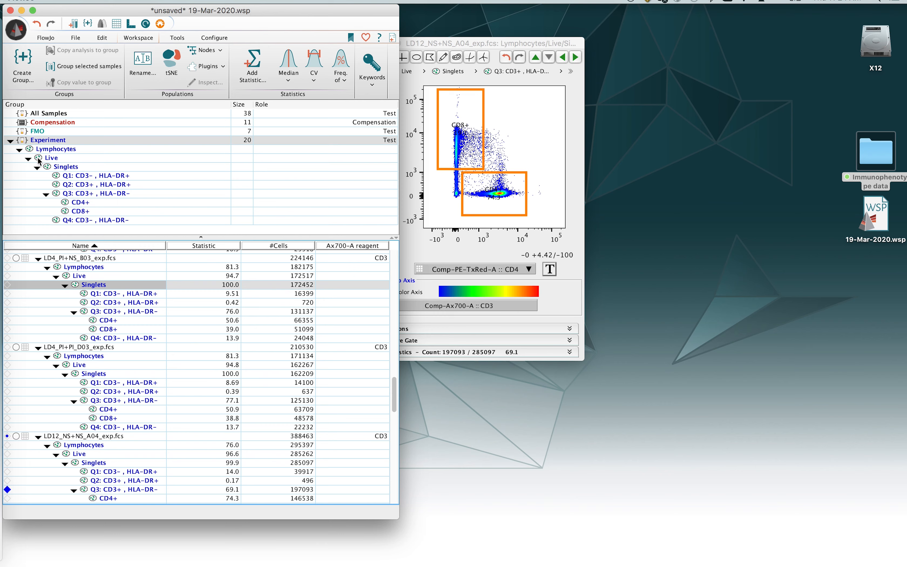
pyautogui.moveTo(94, 211)
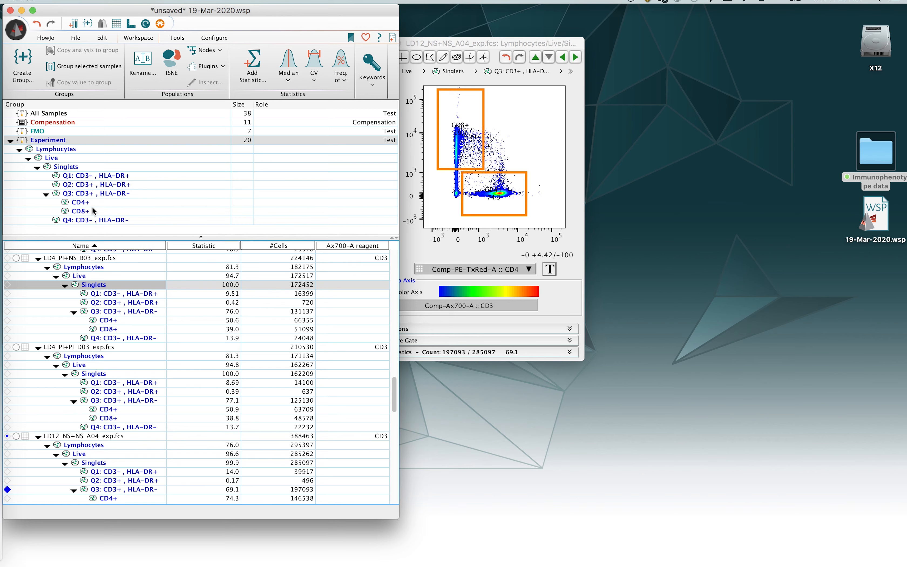
# Select the CD4+ population under Q3: CD3+, HLA-DR- in the Experiment group hierarchy
pyautogui.click(79, 202)
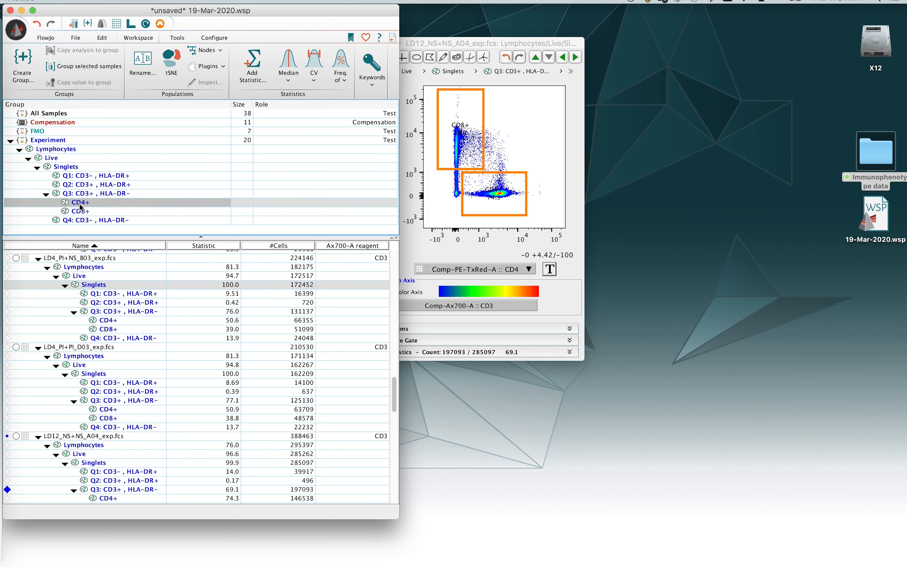
pyautogui.moveTo(83, 211)
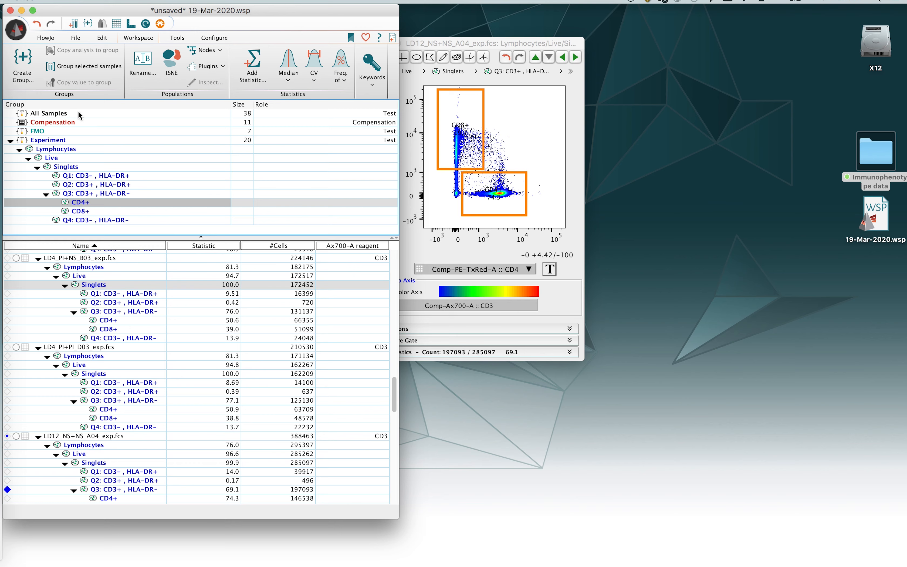
pyautogui.moveTo(68, 193)
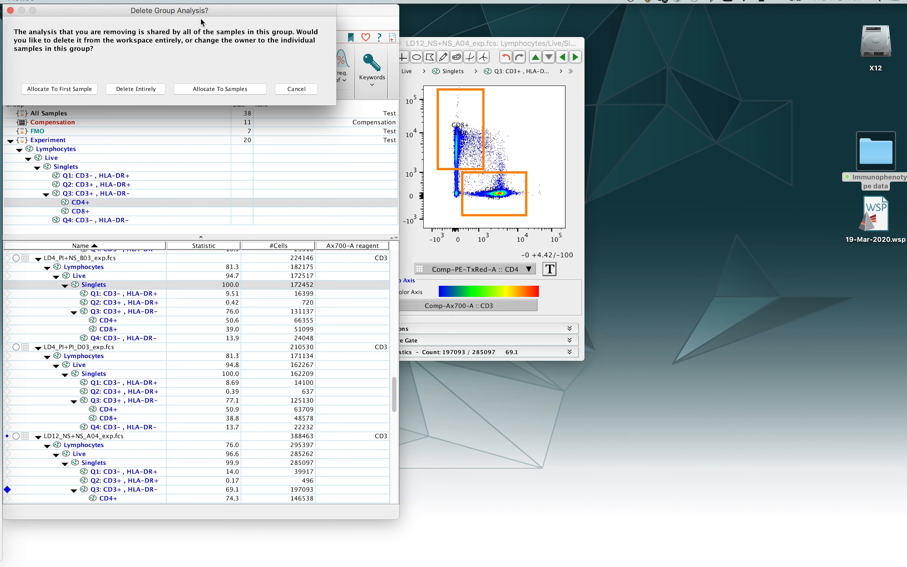
pyautogui.moveTo(135, 91)
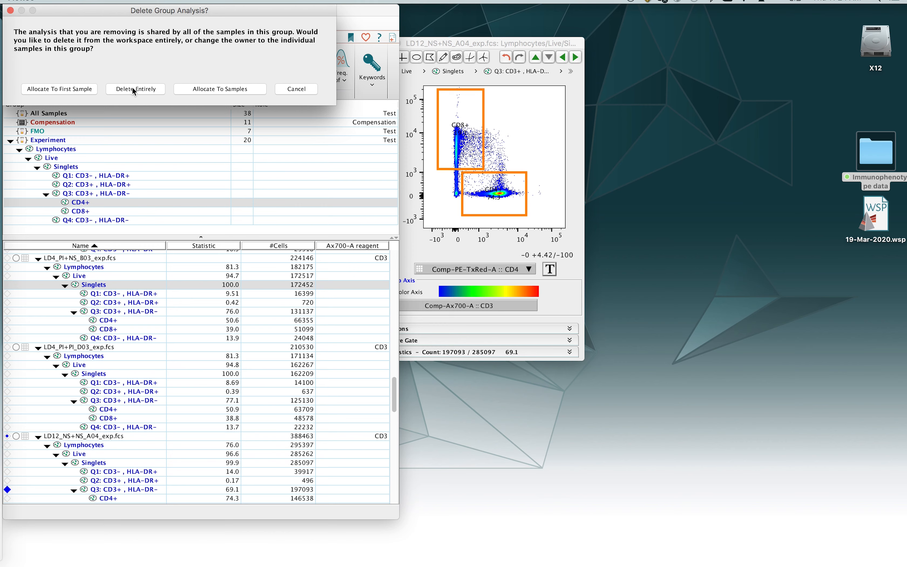
pyautogui.moveTo(245, 104)
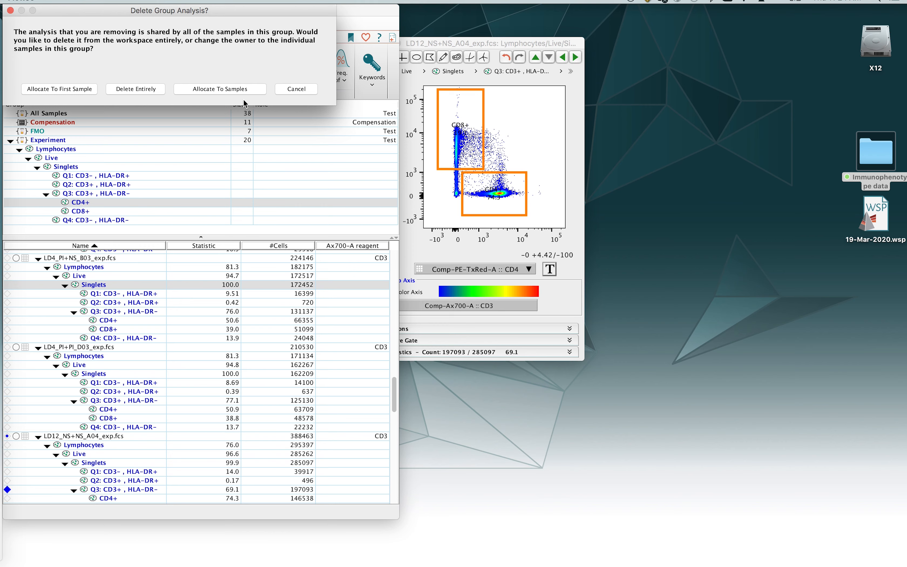
pyautogui.moveTo(221, 84)
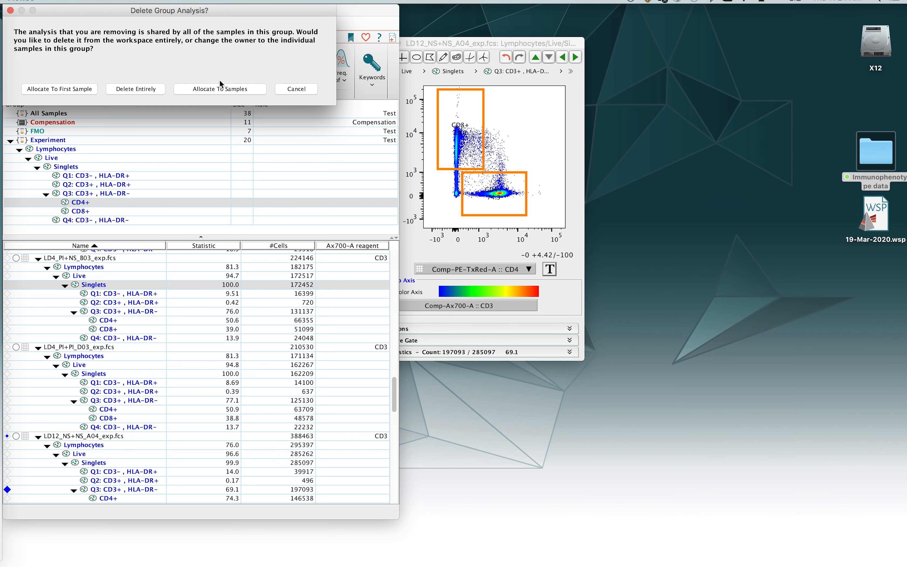
pyautogui.moveTo(88, 205)
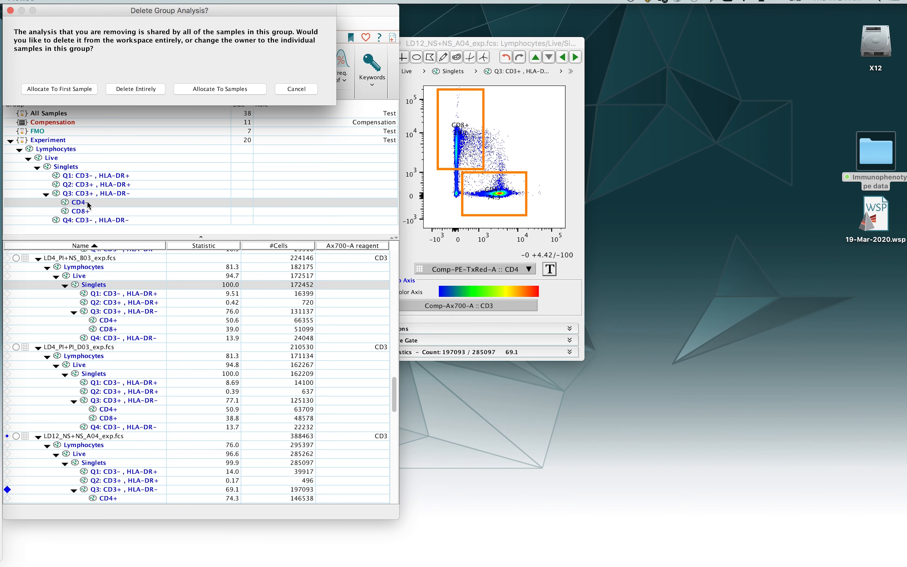
pyautogui.moveTo(65, 216)
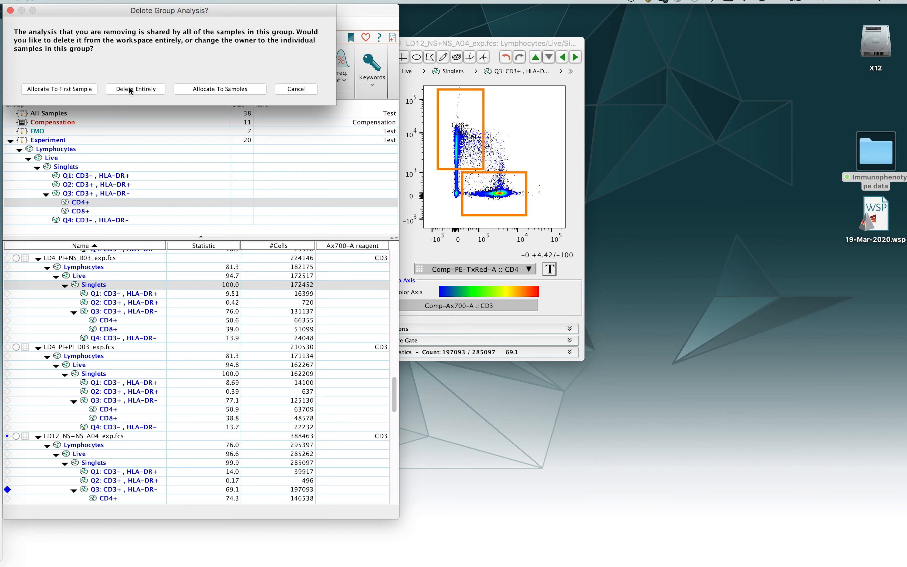
pyautogui.moveTo(136, 88)
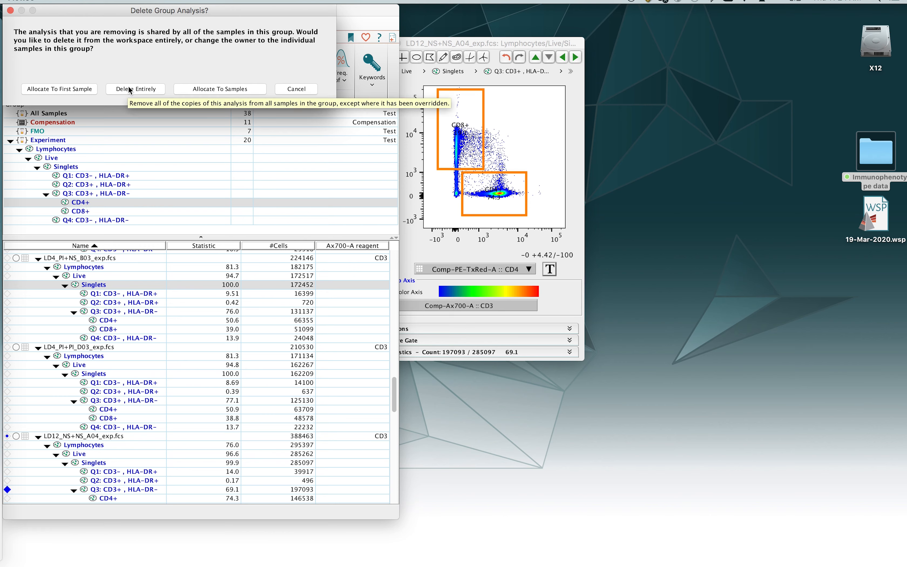
# Confirm Delete Entirely so the CD4+ gate is removed from the group and all samples
pyautogui.click(135, 89)
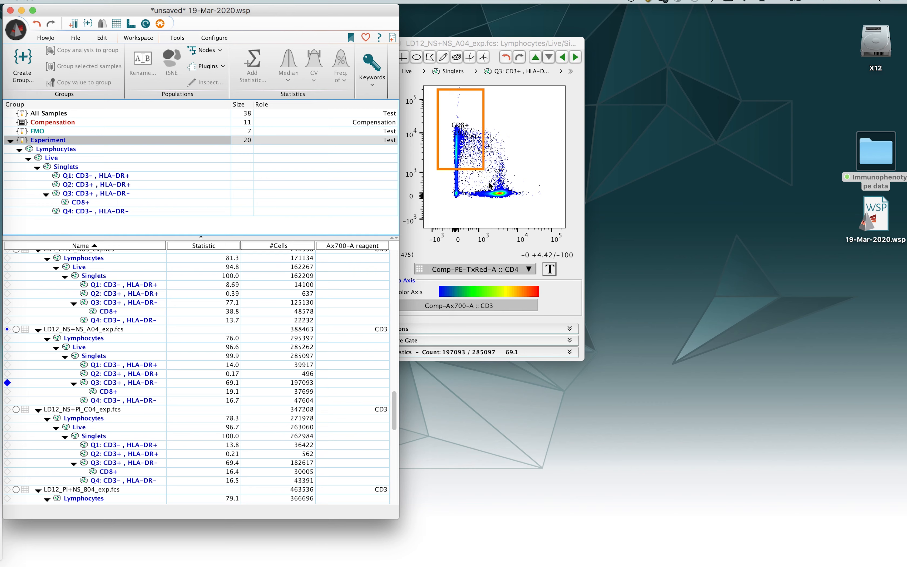
pyautogui.moveTo(355, 405)
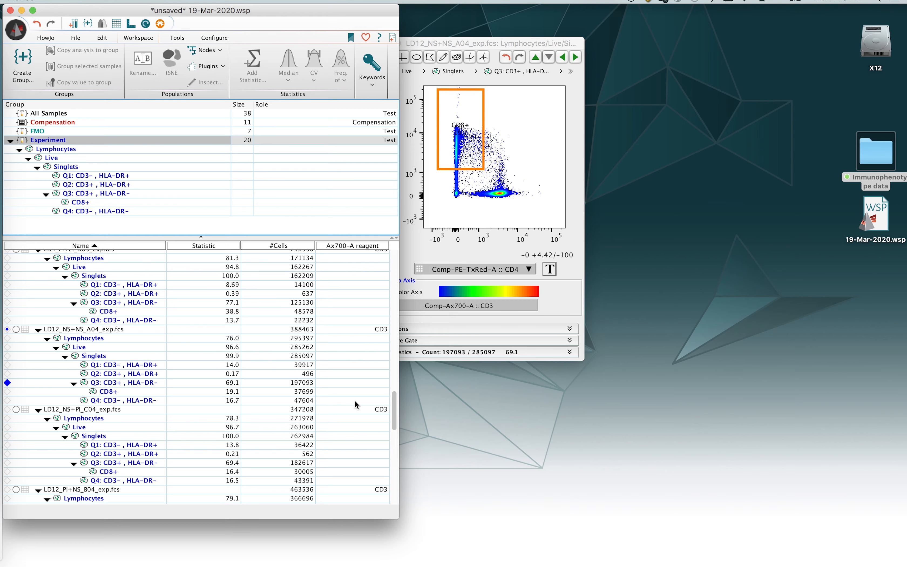
pyautogui.moveTo(393, 513)
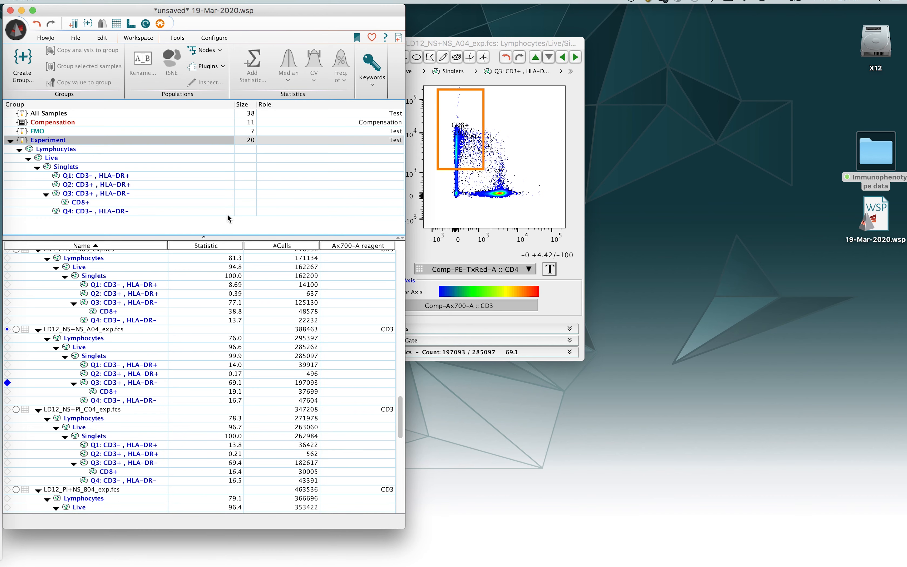
pyautogui.moveTo(105, 4)
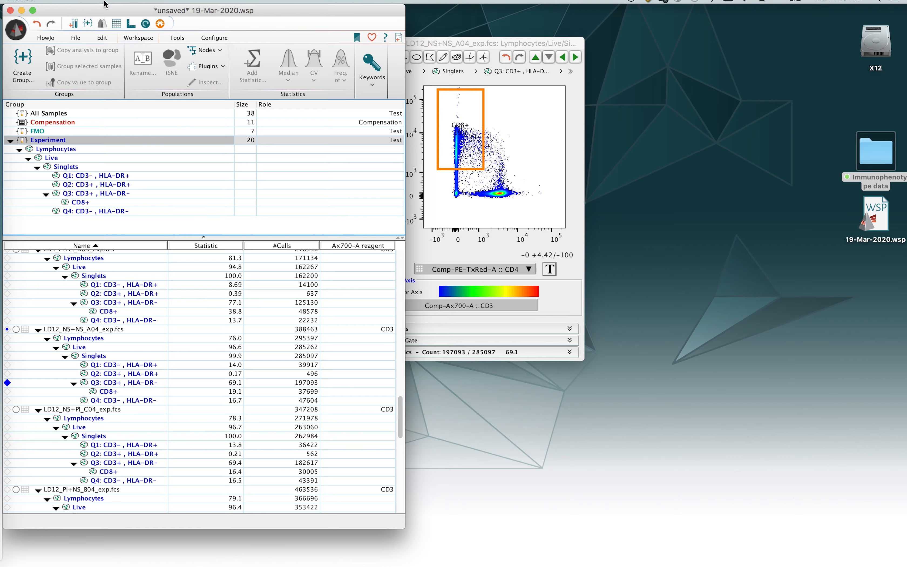